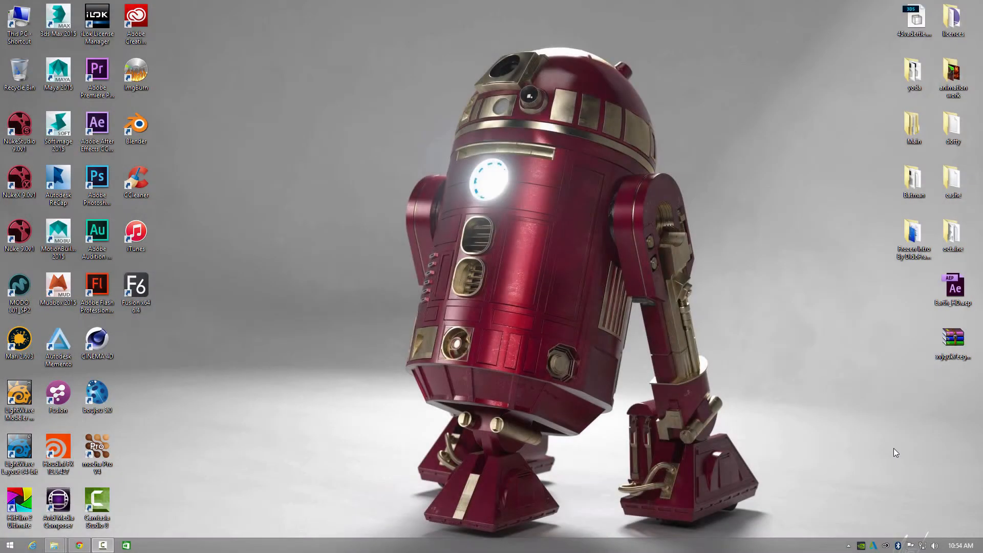
{"action": "mouse_move", "coordinate": [817, 410]}
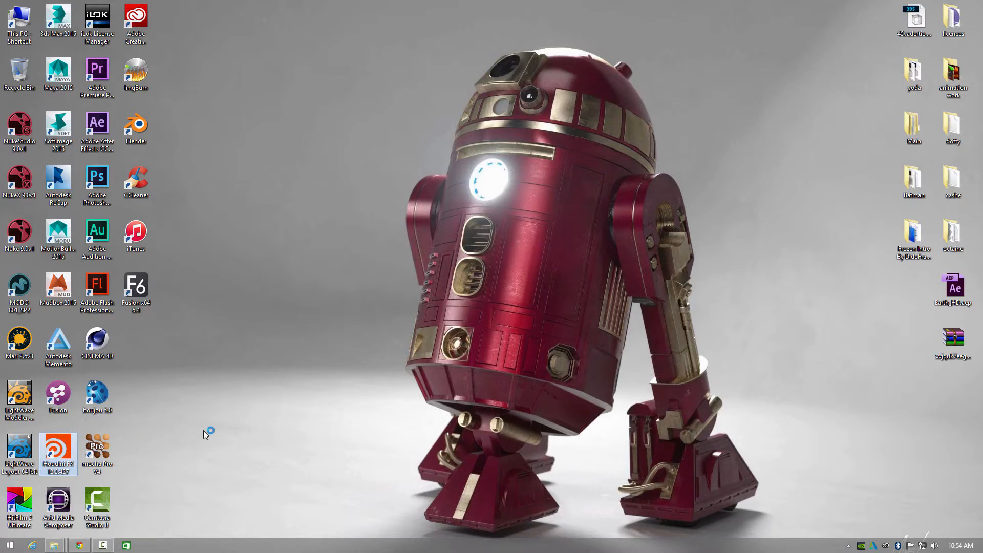
- Launch Houdini FX from its desktop shortcut to get an empty scene
{"action": "double_click", "coordinate": [57, 451]}
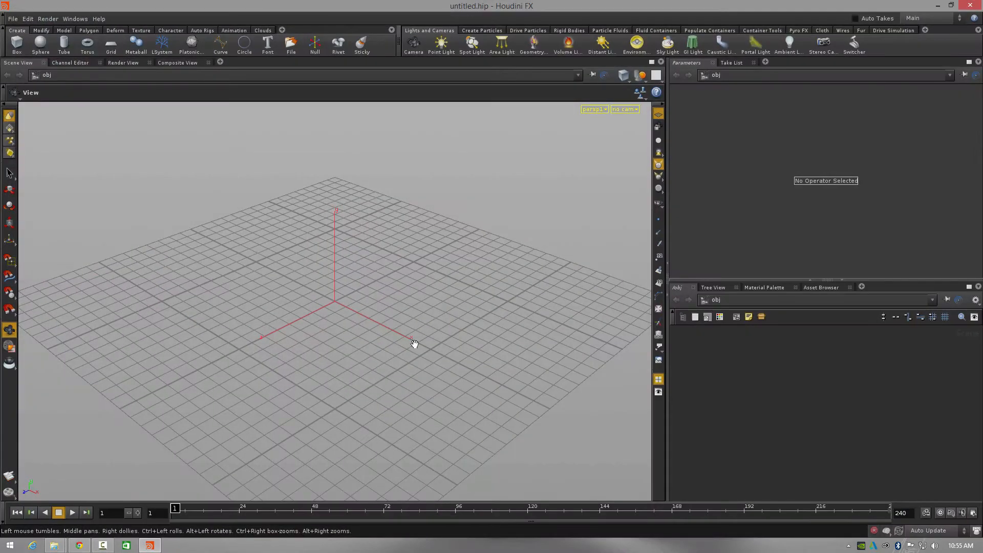
{"action": "left_click_drag", "start_coordinate": [414, 343], "coordinate": [369, 360]}
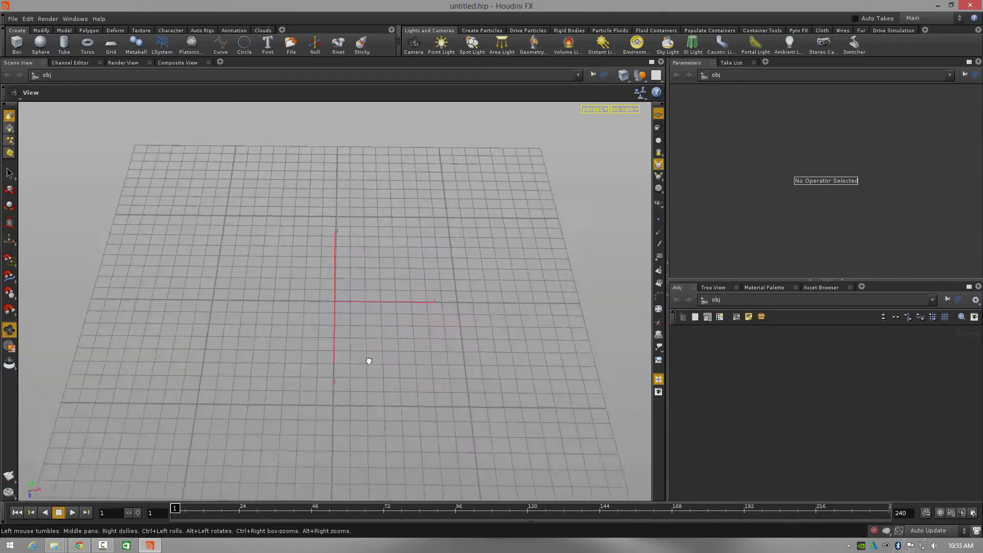
{"action": "left_click_drag", "start_coordinate": [369, 360], "coordinate": [379, 295]}
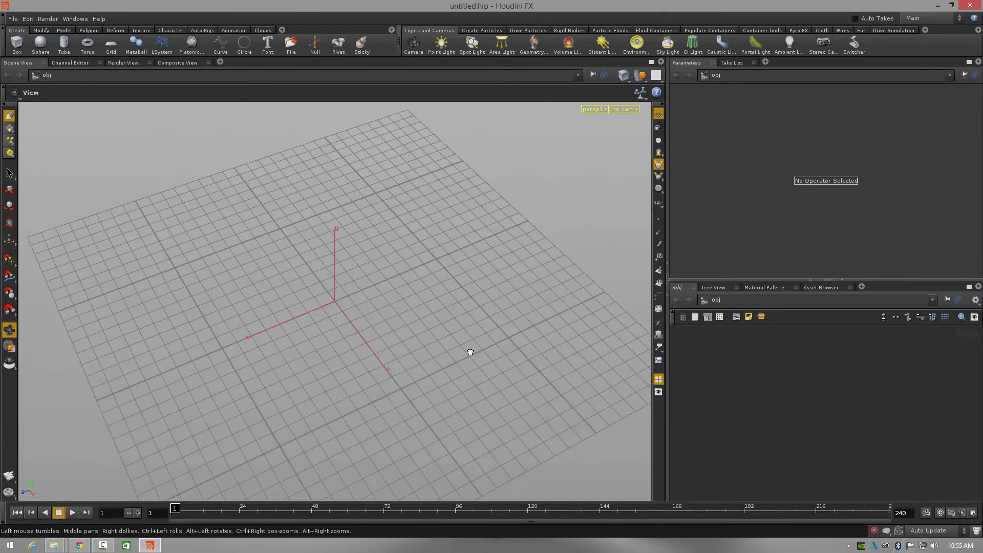
{"action": "left_click_drag", "start_coordinate": [470, 352], "coordinate": [420, 341]}
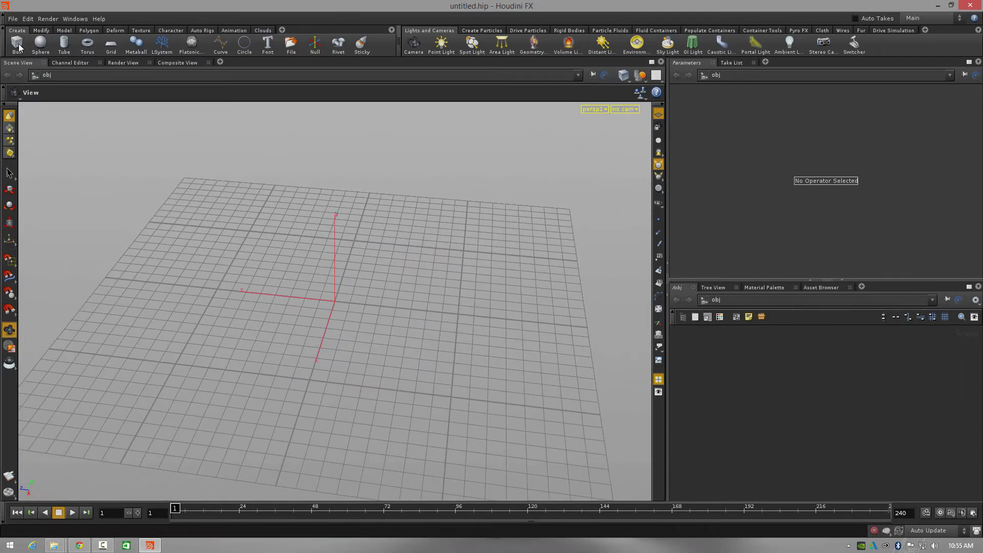
- Place a box object at the grid centre and nudge it slightly with its handle
{"action": "left_click", "coordinate": [16, 44]}
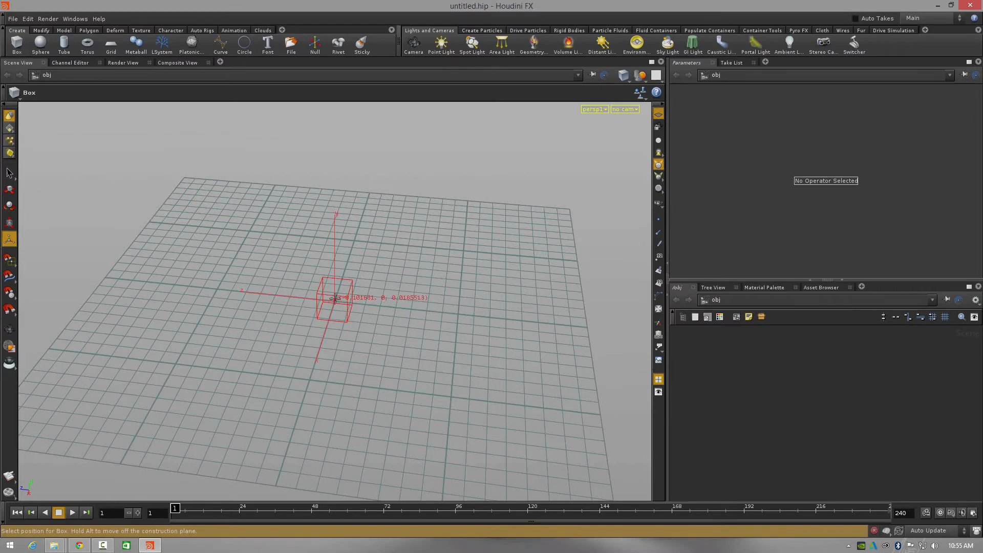
{"action": "left_click", "coordinate": [334, 300]}
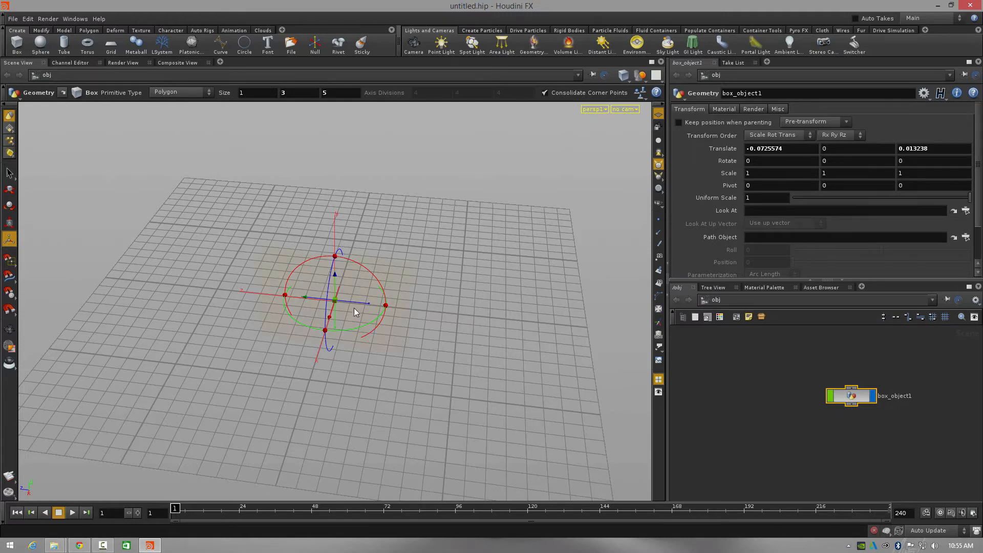
{"action": "left_click_drag", "start_coordinate": [355, 312], "coordinate": [360, 298]}
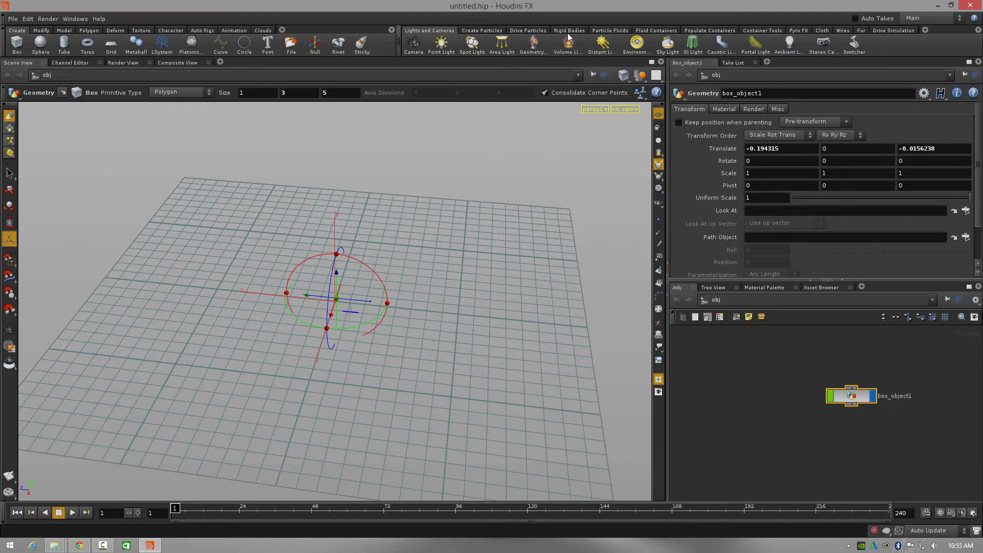
{"action": "mouse_move", "coordinate": [590, 42]}
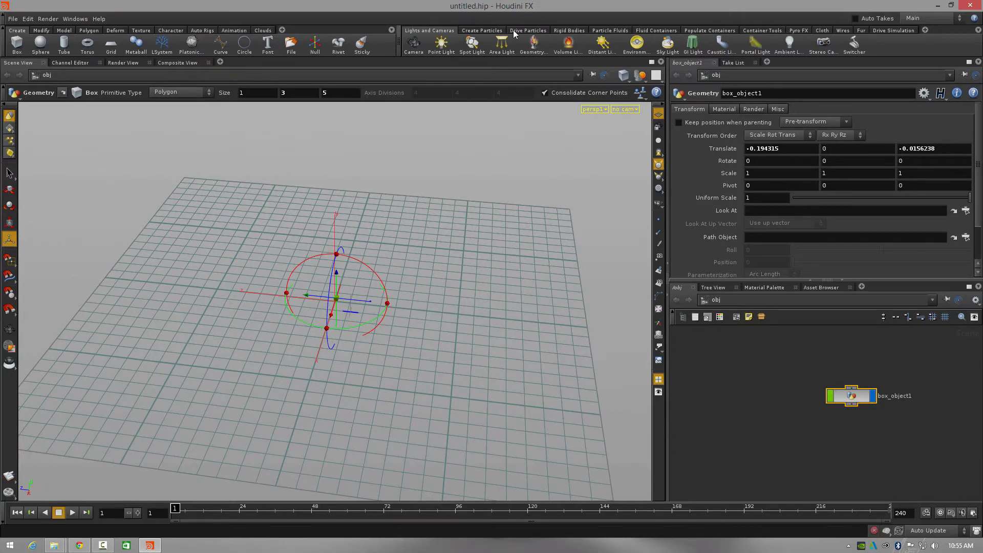
- Switch to the Pyro FX shelf to reach the fire and smoke tools
{"action": "left_click", "coordinate": [798, 30]}
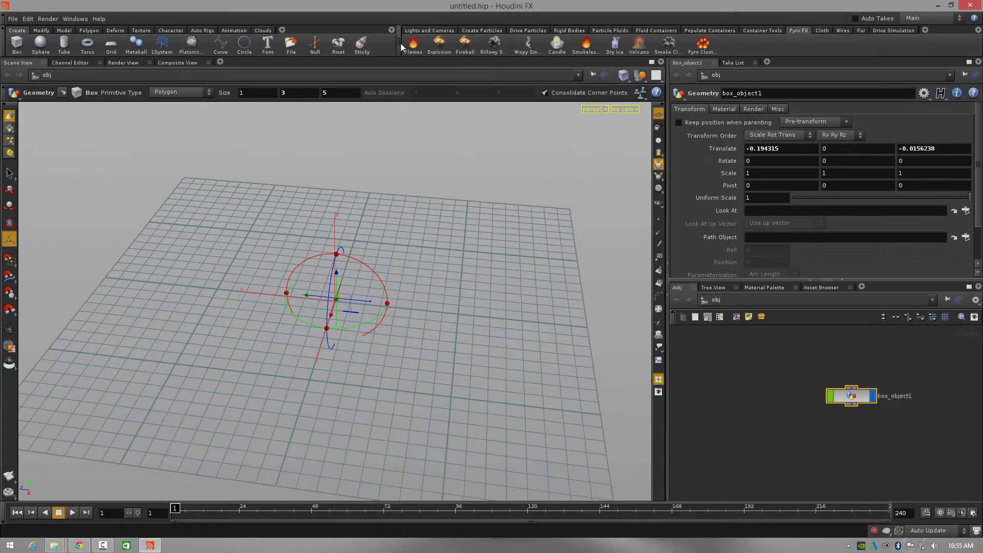
{"action": "mouse_move", "coordinate": [637, 54]}
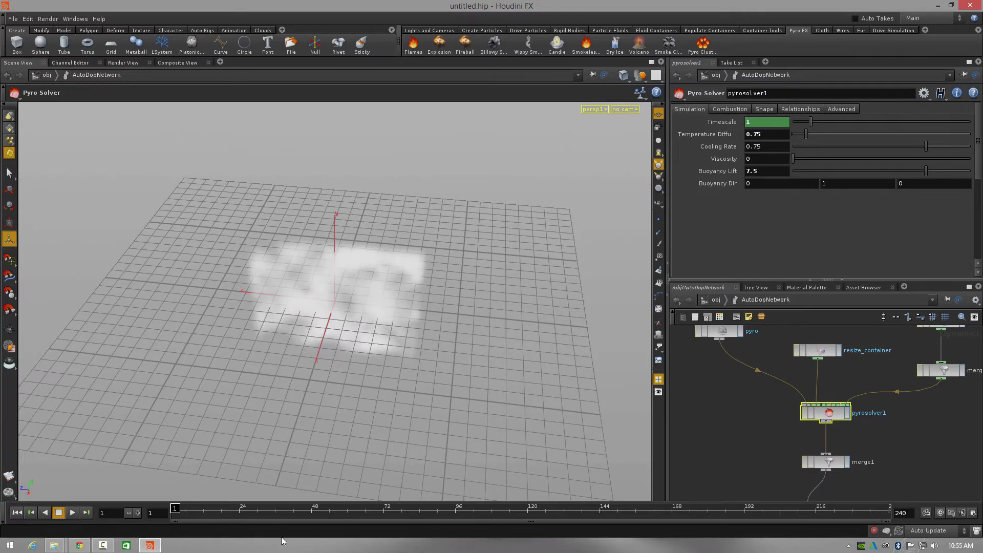
{"action": "mouse_move", "coordinate": [578, 272]}
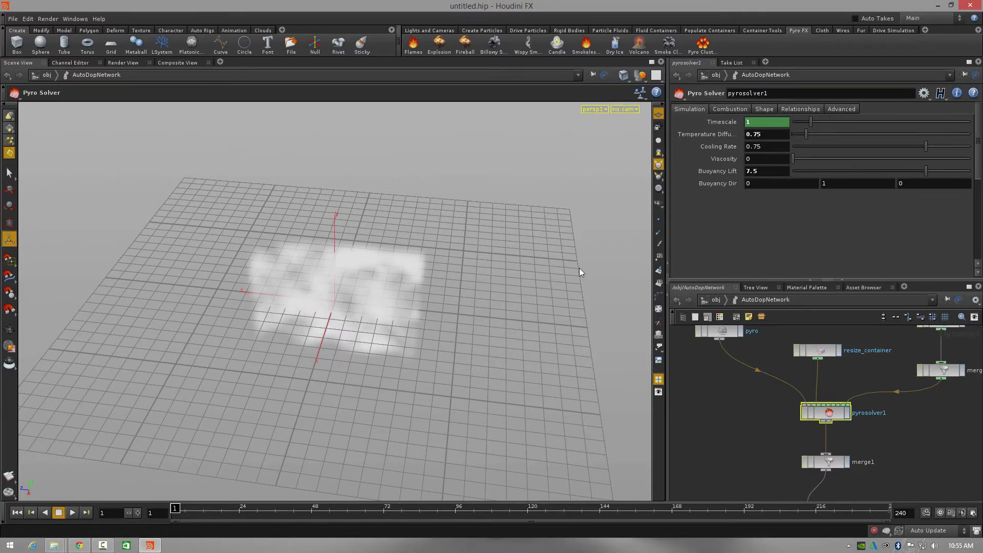
{"action": "mouse_move", "coordinate": [588, 306]}
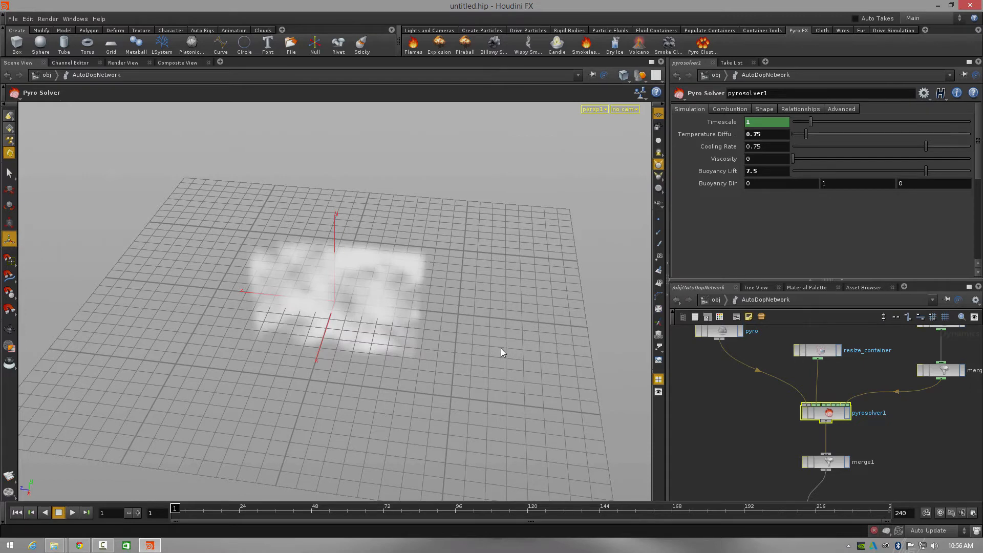
{"action": "mouse_move", "coordinate": [450, 387]}
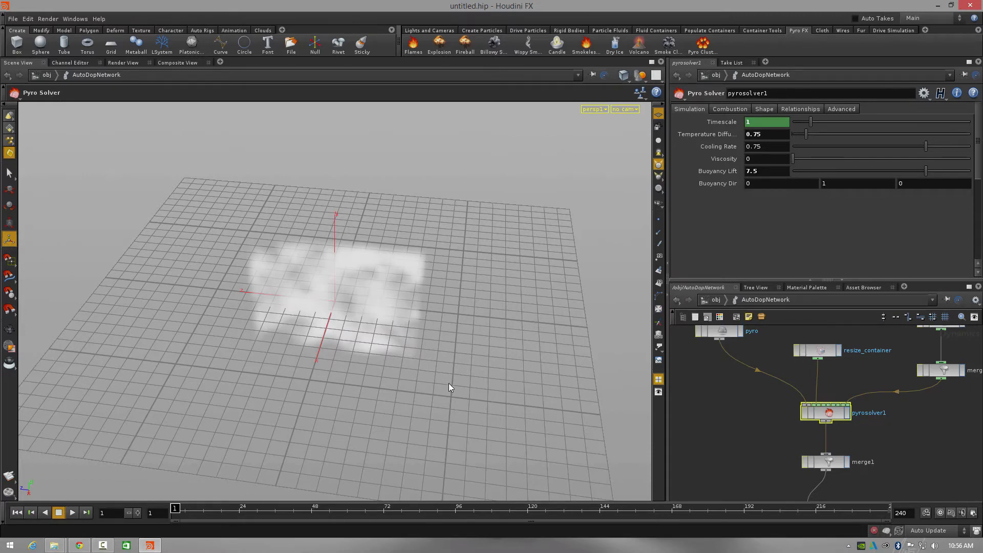
{"action": "mouse_move", "coordinate": [667, 341]}
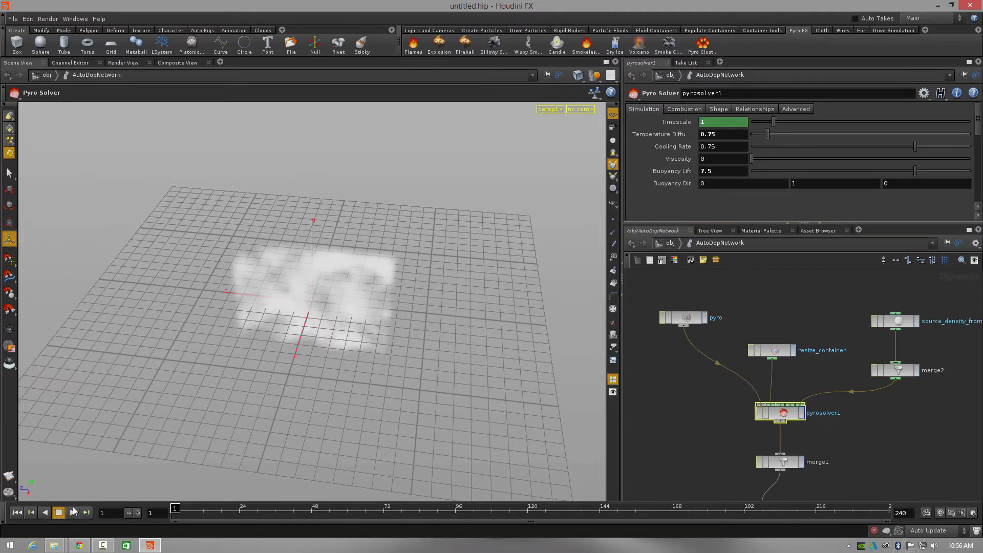
- Play the box-emitted smoke simulation forward and halt it around frame 84
{"action": "left_click", "coordinate": [72, 512]}
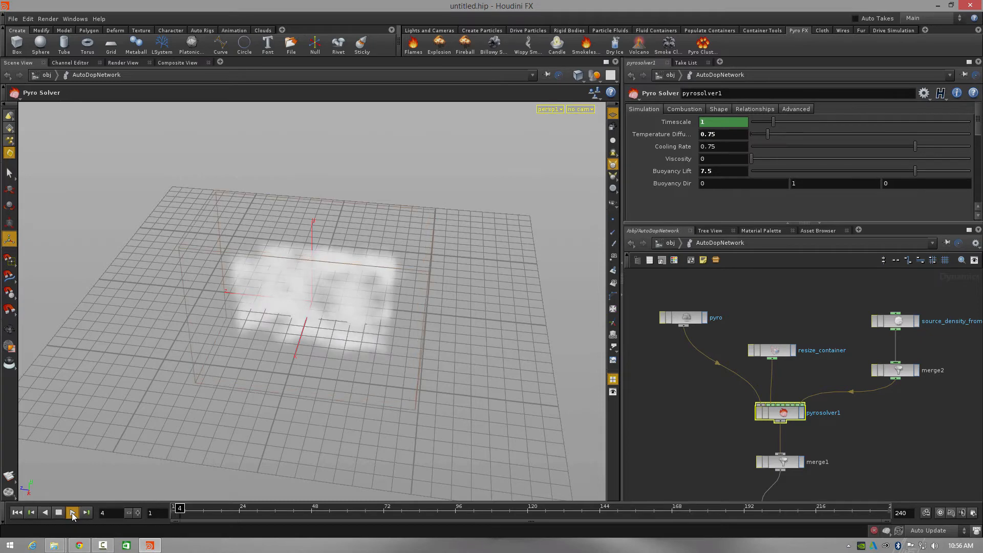
{"action": "left_click", "coordinate": [73, 514]}
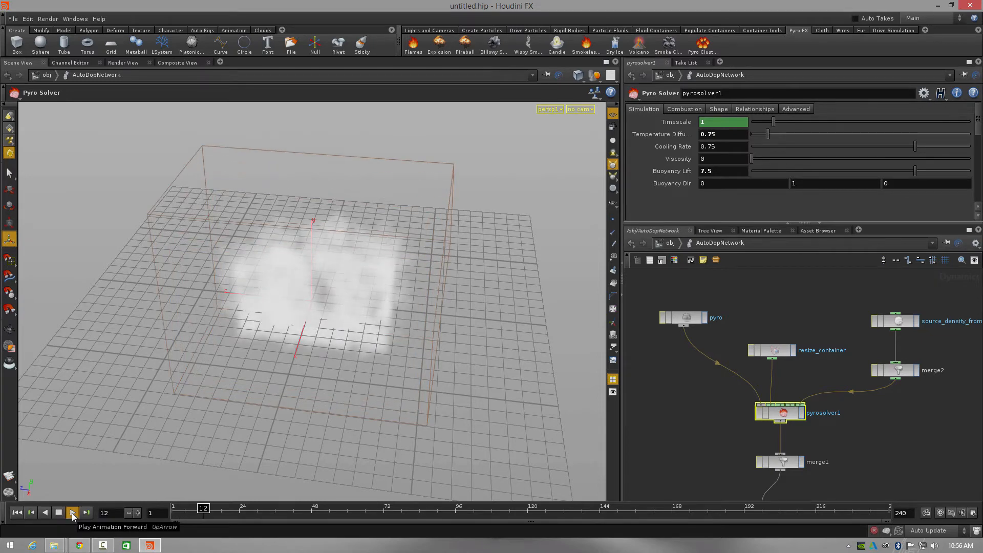
{"action": "left_click", "coordinate": [72, 512]}
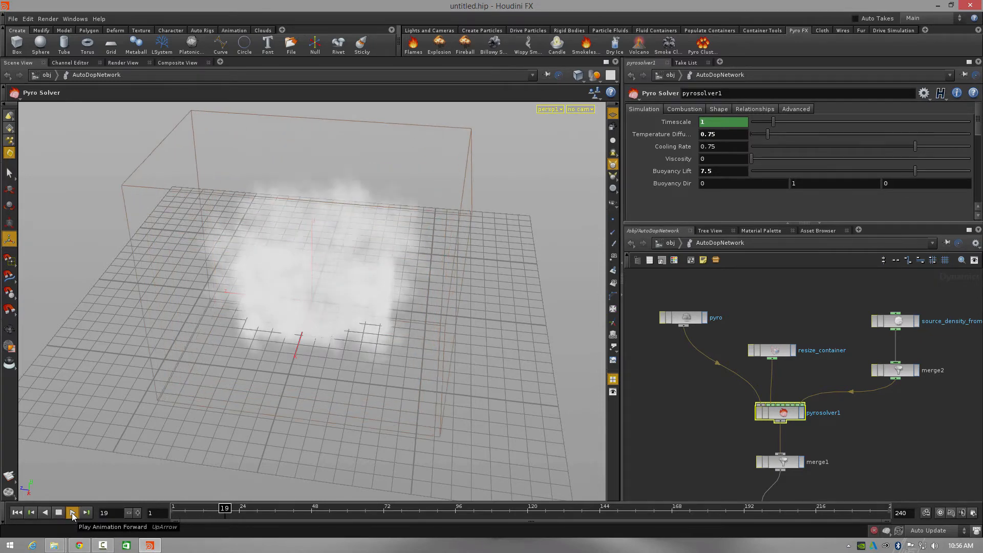
{"action": "left_click", "coordinate": [72, 512]}
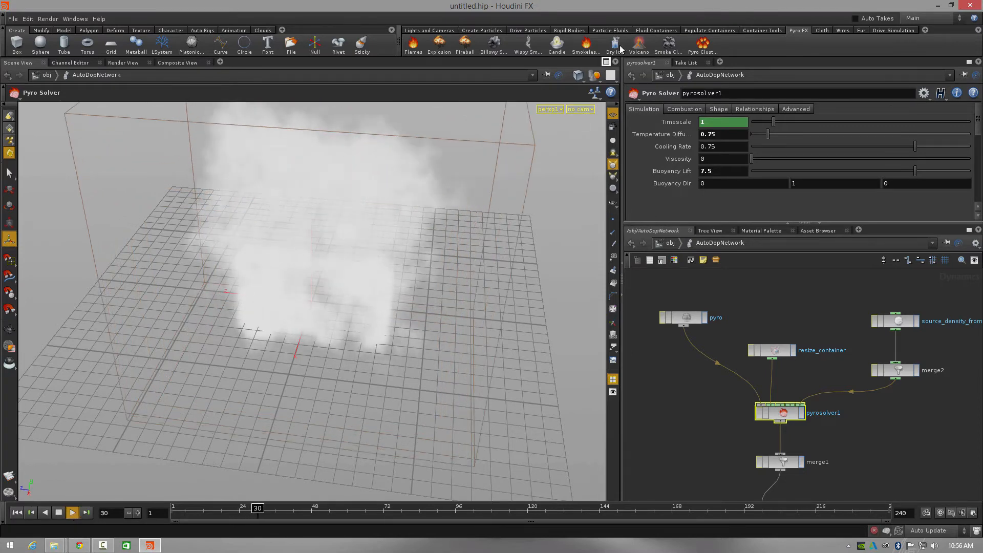
{"action": "left_click", "coordinate": [71, 512]}
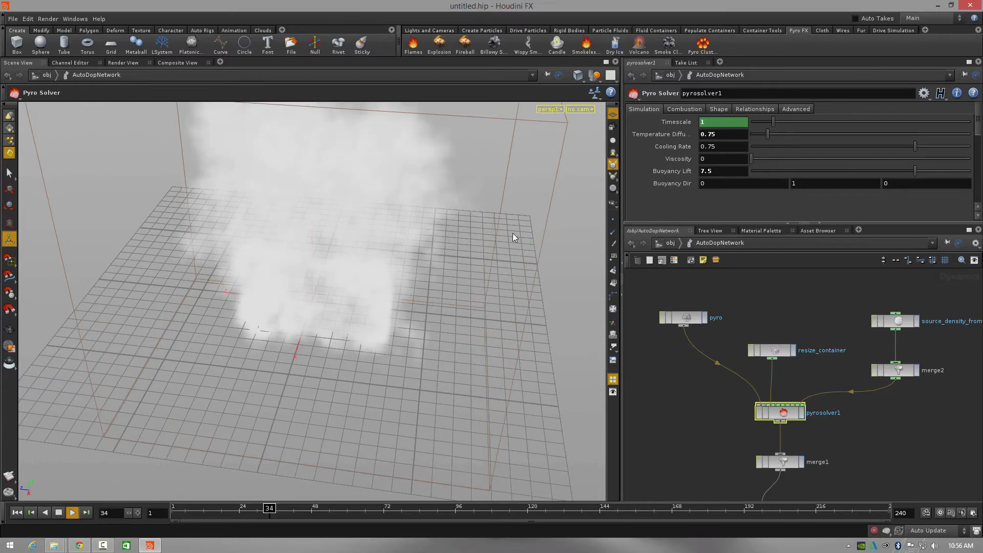
{"action": "left_click", "coordinate": [72, 512]}
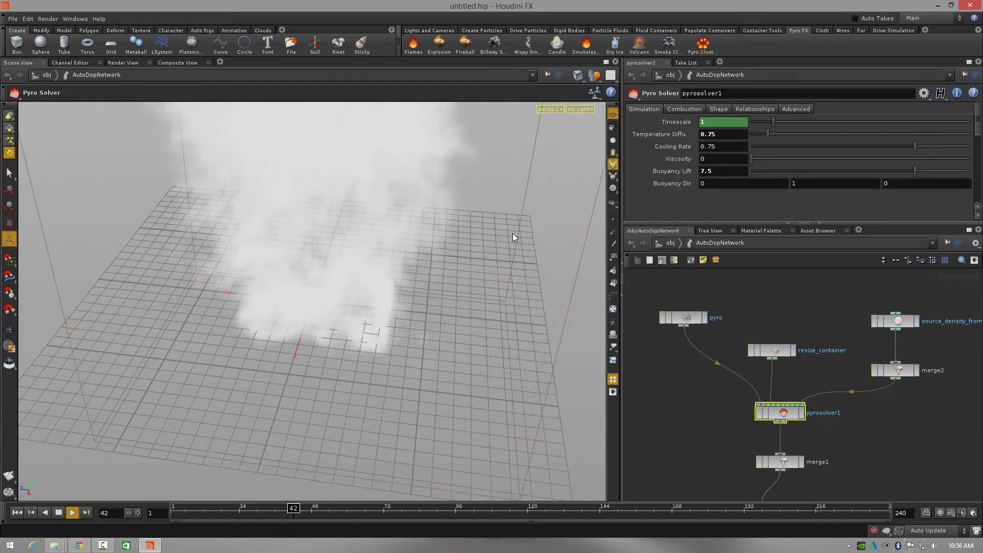
{"action": "left_click", "coordinate": [72, 512]}
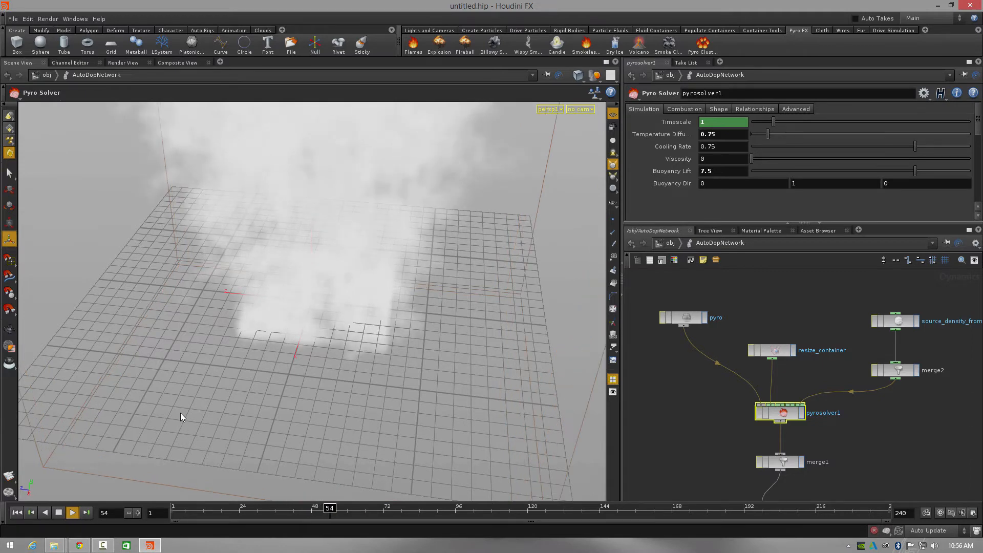
{"action": "left_click", "coordinate": [71, 512]}
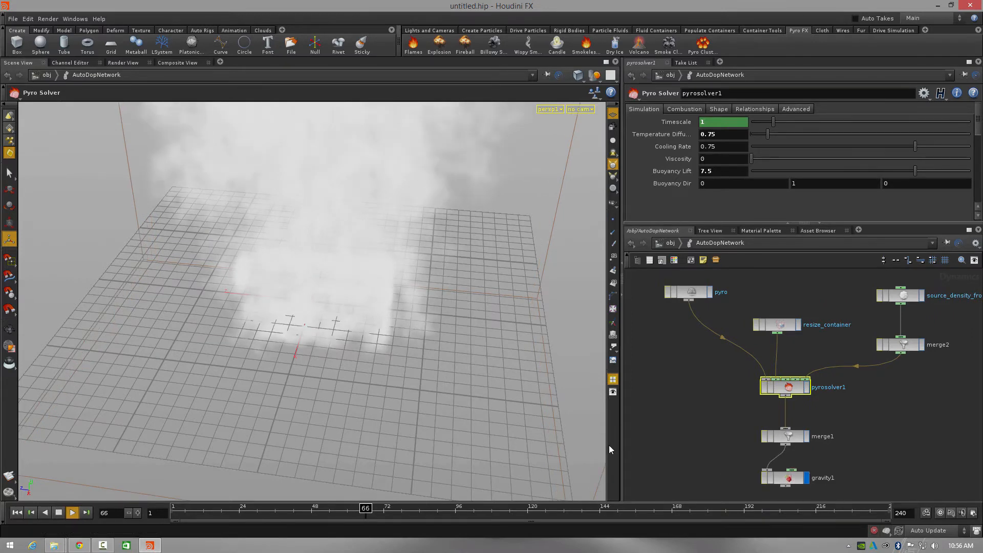
{"action": "left_click", "coordinate": [71, 512]}
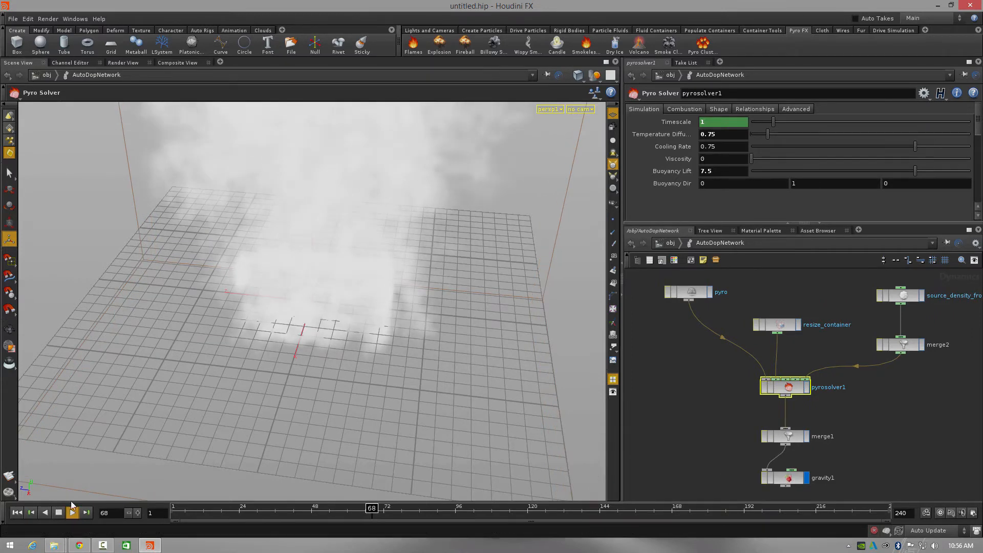
{"action": "left_click", "coordinate": [72, 512]}
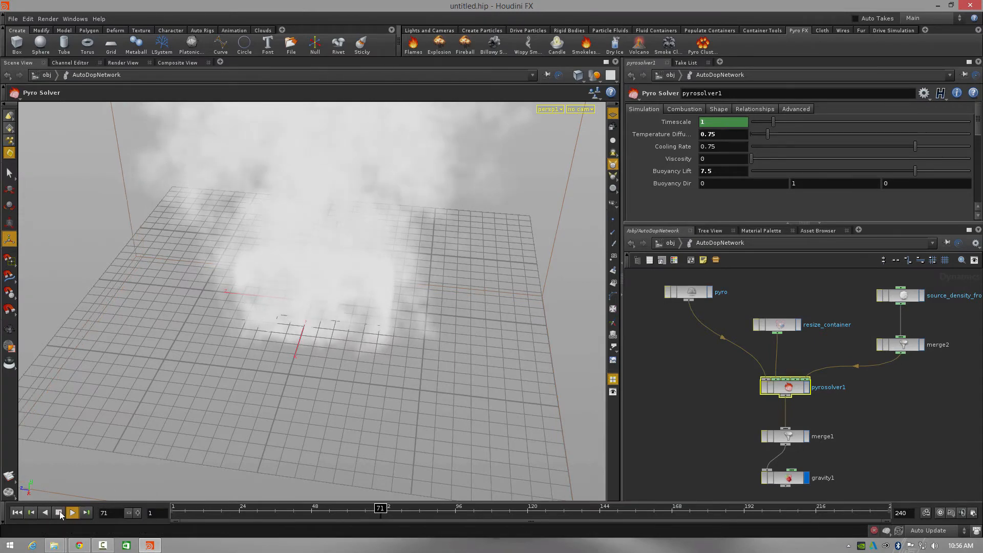
{"action": "left_click", "coordinate": [71, 513]}
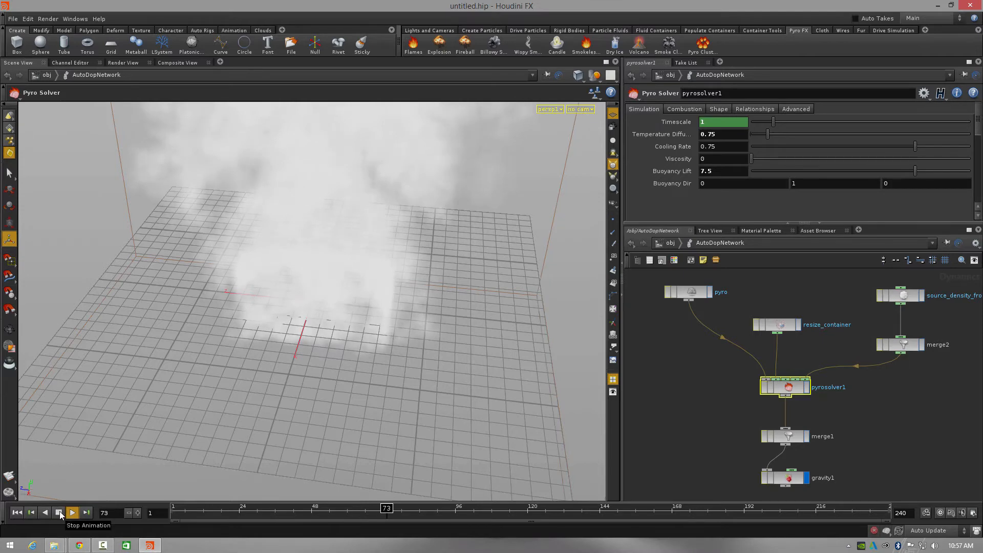
{"action": "left_click", "coordinate": [72, 513]}
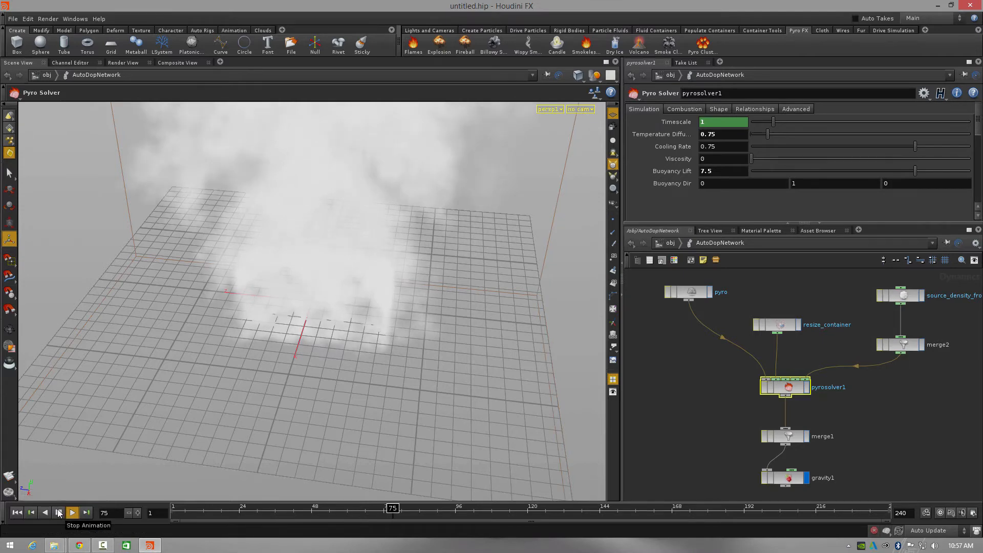
{"action": "left_click", "coordinate": [71, 512]}
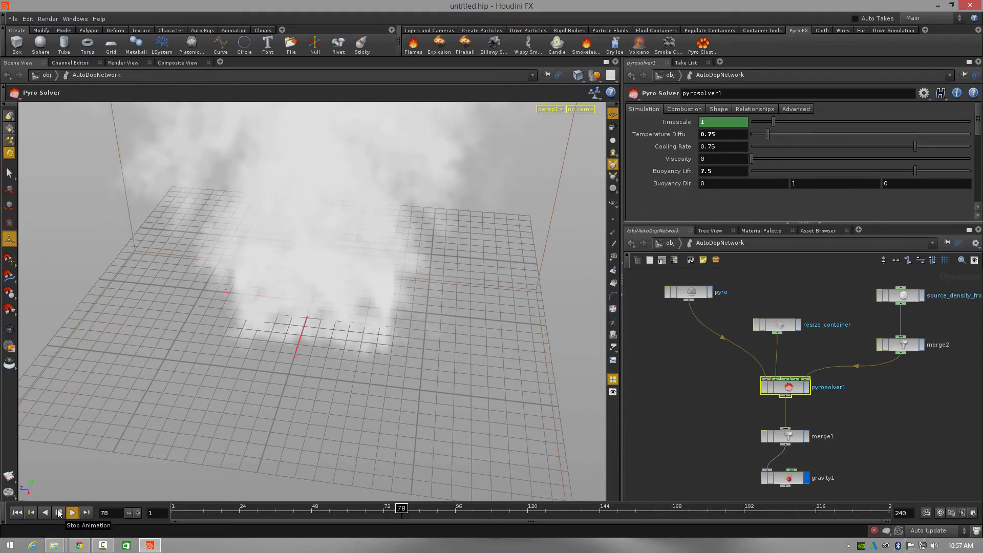
{"action": "left_click", "coordinate": [71, 513]}
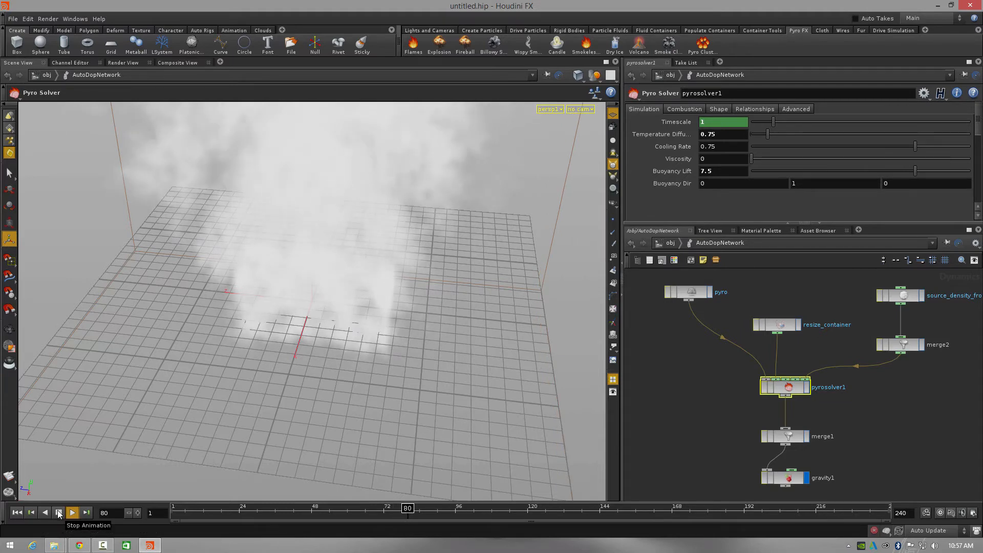
{"action": "left_click", "coordinate": [72, 512]}
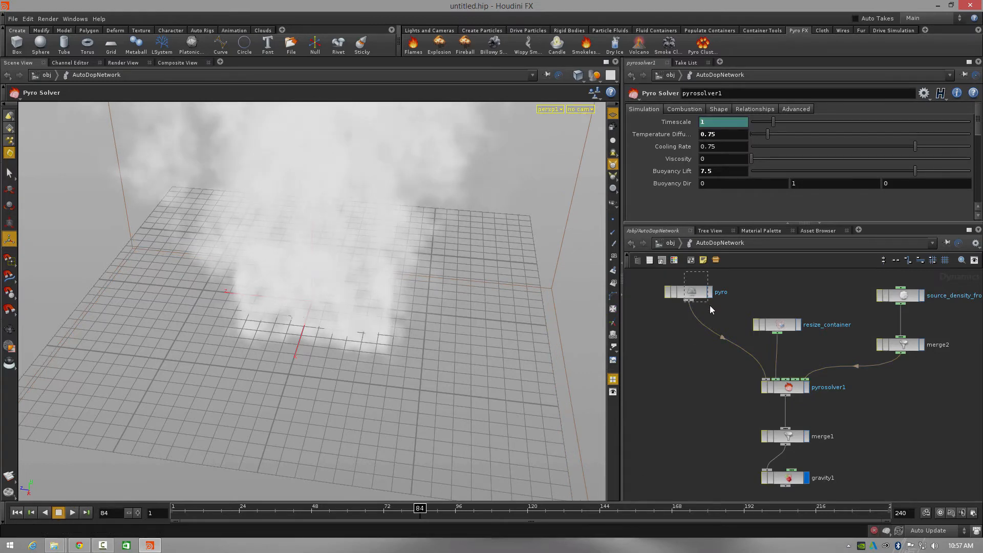
- Select the pyro Smoke Object to show its container settings and scrub back to about frame 37
{"action": "left_click", "coordinate": [689, 292]}
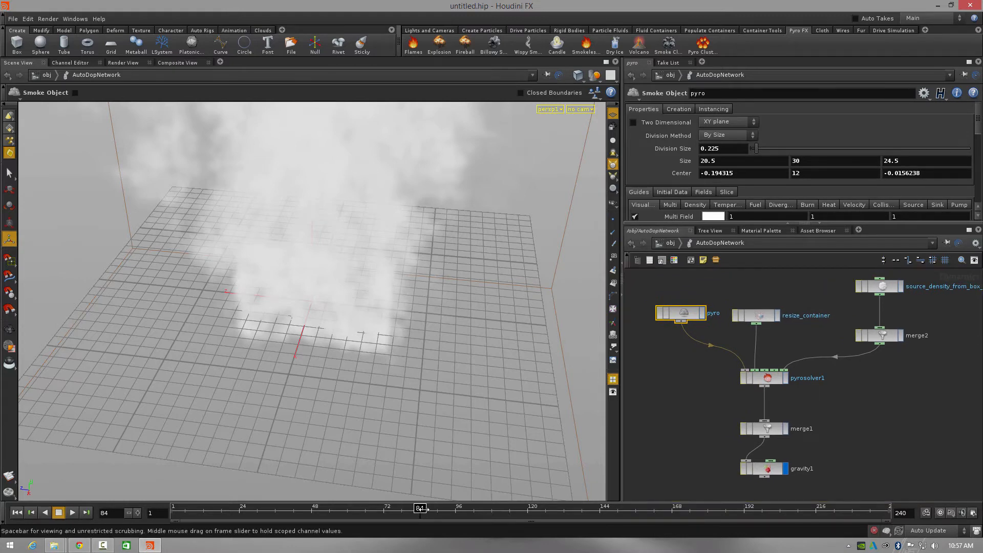
{"action": "left_click", "coordinate": [426, 508]}
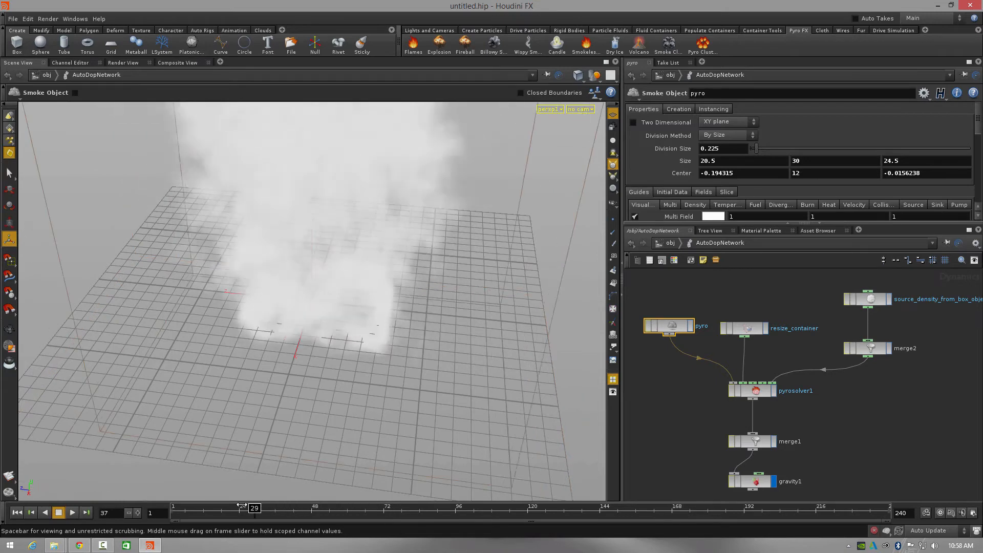
- Rewind to frame 1 and start a new empty scene, discarding the smoke setup
{"action": "left_click_drag", "start_coordinate": [254, 508], "coordinate": [289, 508]}
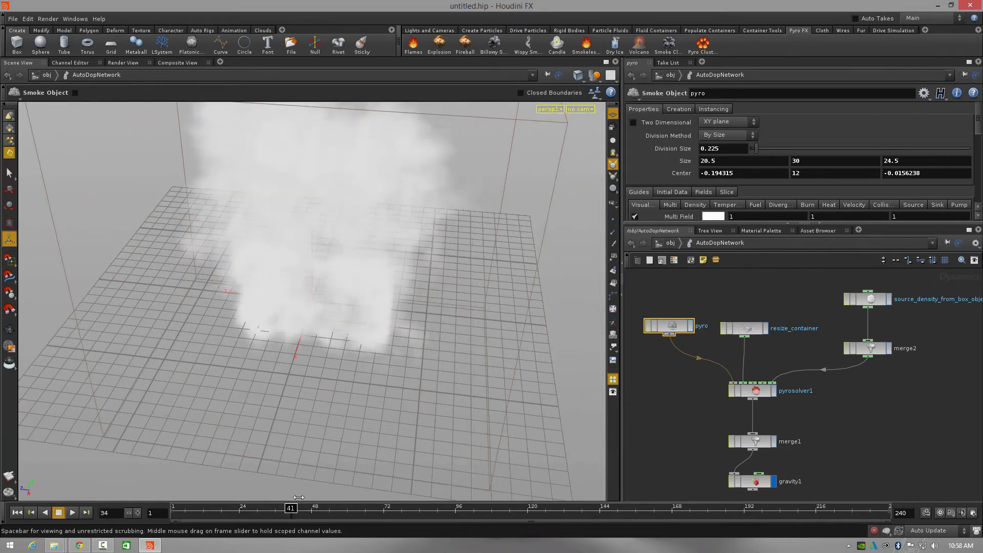
{"action": "left_click", "coordinate": [17, 512]}
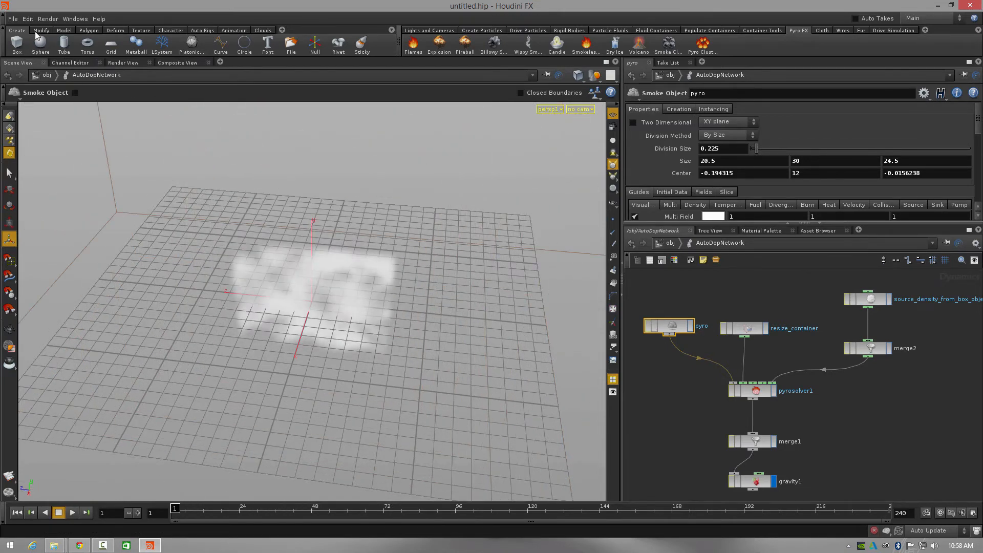
{"action": "left_click", "coordinate": [11, 19]}
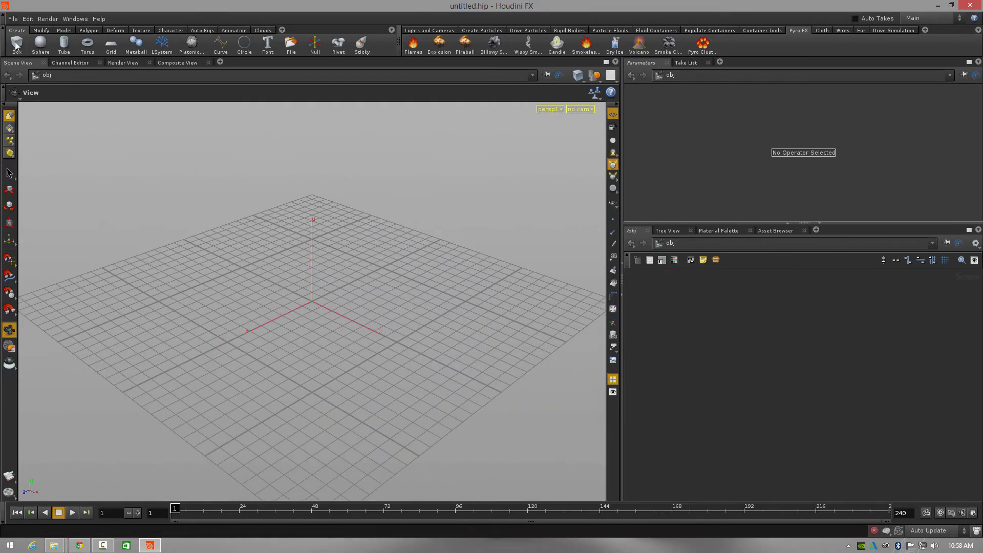
- Add a box object and set its size to 1, 5, 5 in the tool options
{"action": "left_click", "coordinate": [15, 44]}
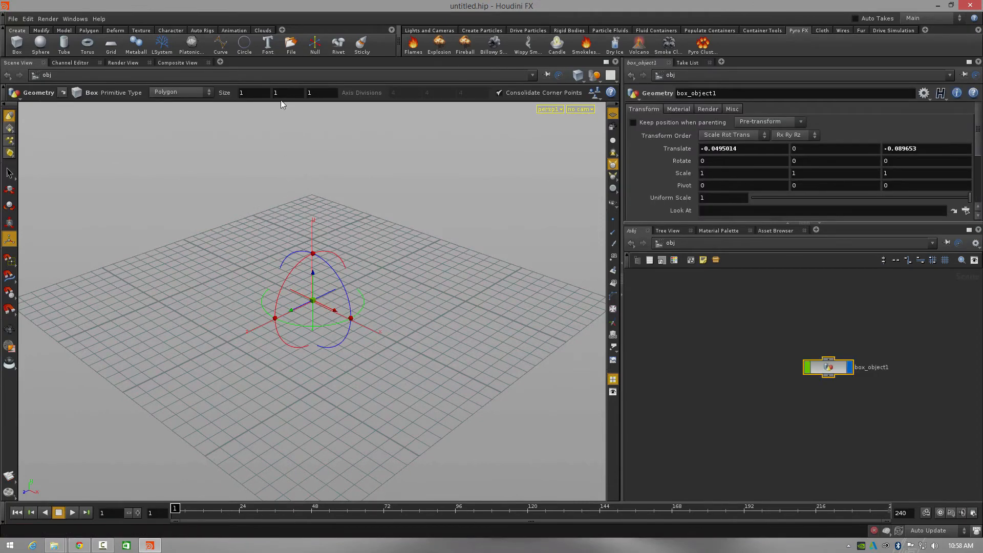
{"action": "left_click", "coordinate": [276, 92]}
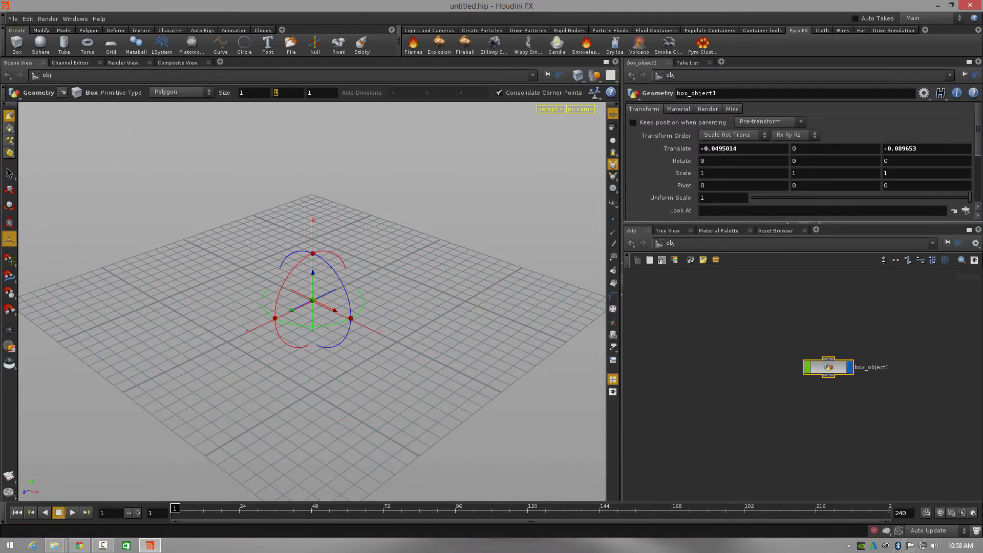
{"action": "type", "text": "5"}
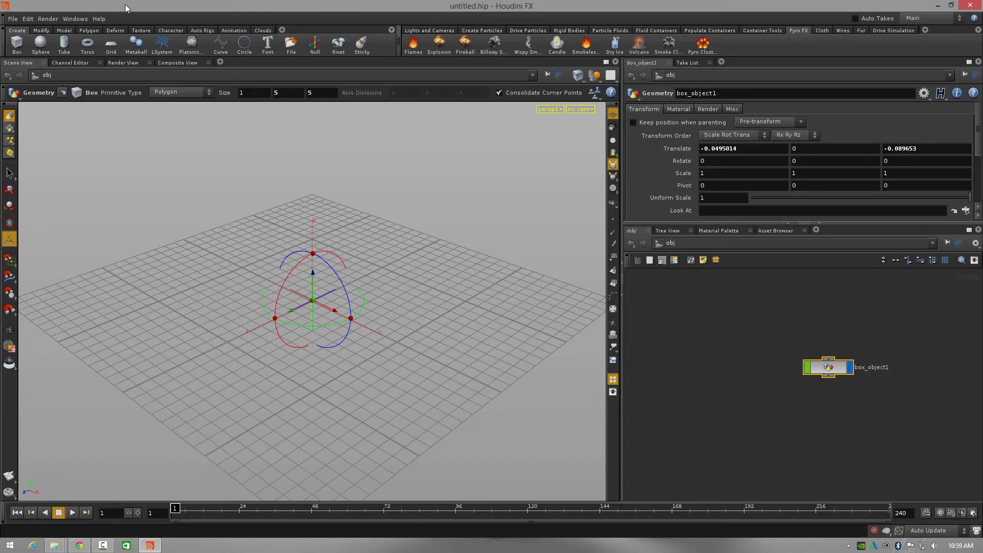
{"action": "mouse_move", "coordinate": [590, 47]}
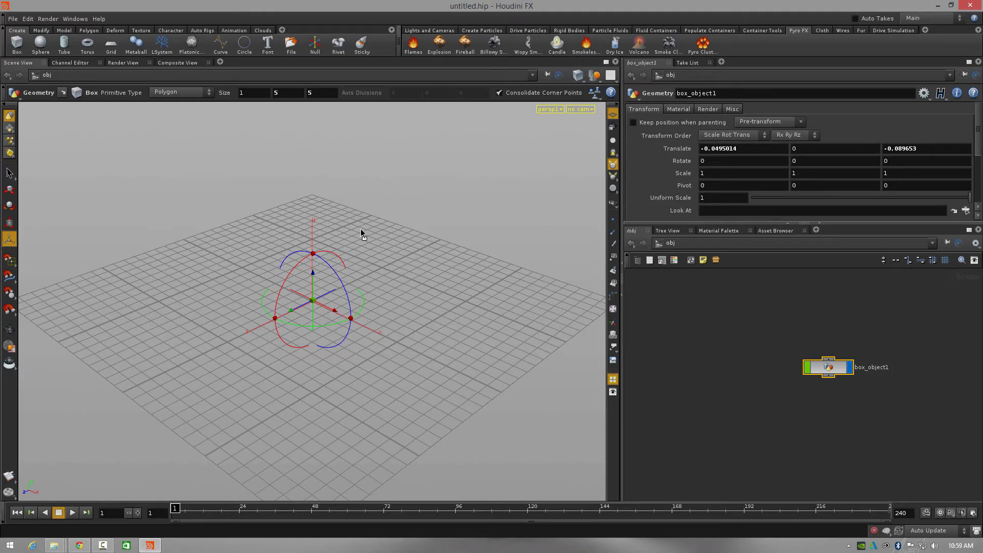
- Apply the Flames shelf tool to the box and step the fire forward a few frames
{"action": "left_click", "coordinate": [413, 44]}
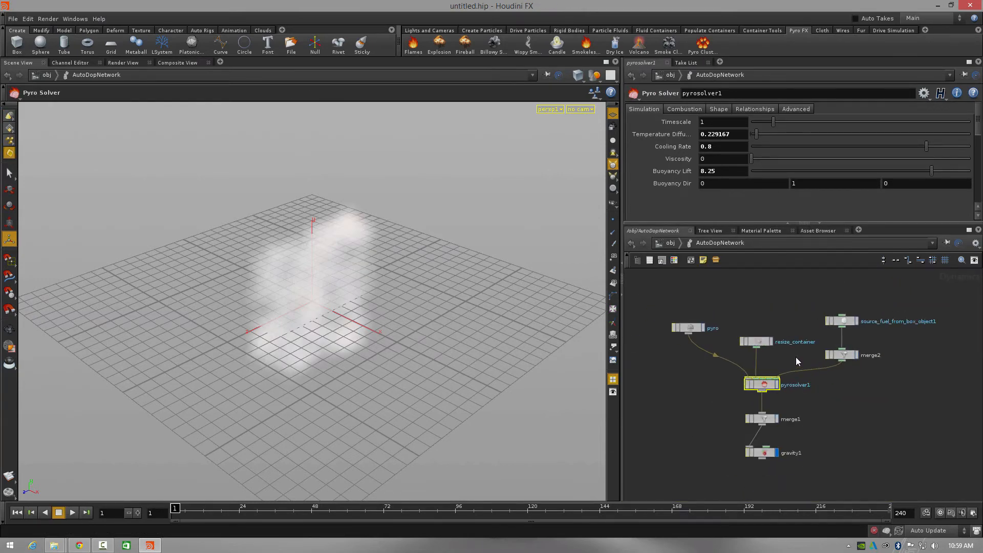
{"action": "scroll", "scroll_direction": "down", "scroll_amount": 3}
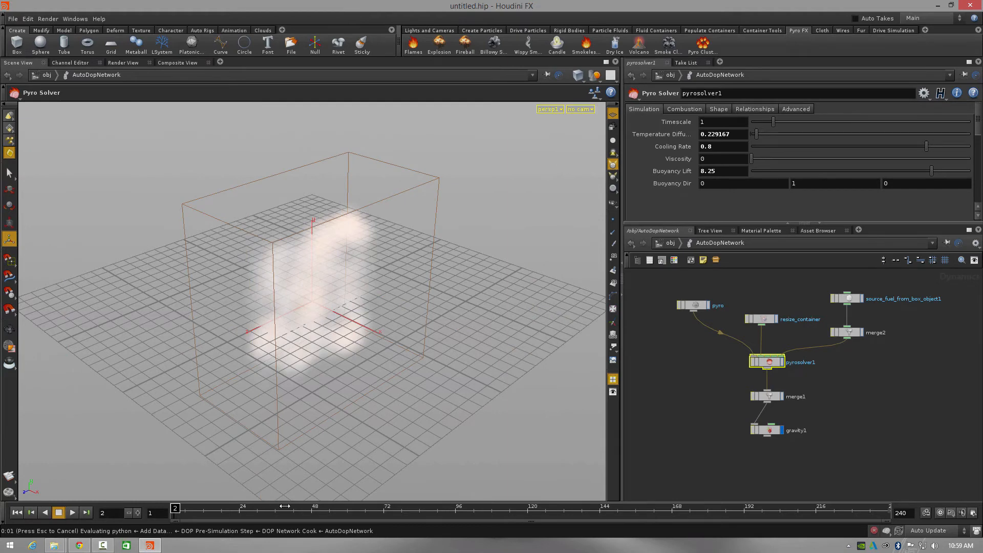
{"action": "left_click", "coordinate": [71, 512]}
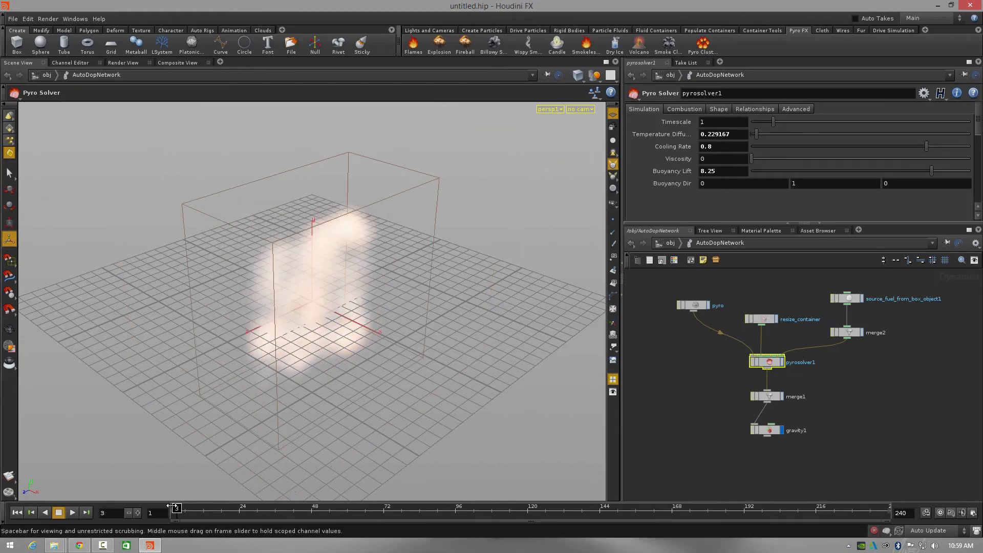
{"action": "left_click", "coordinate": [71, 512]}
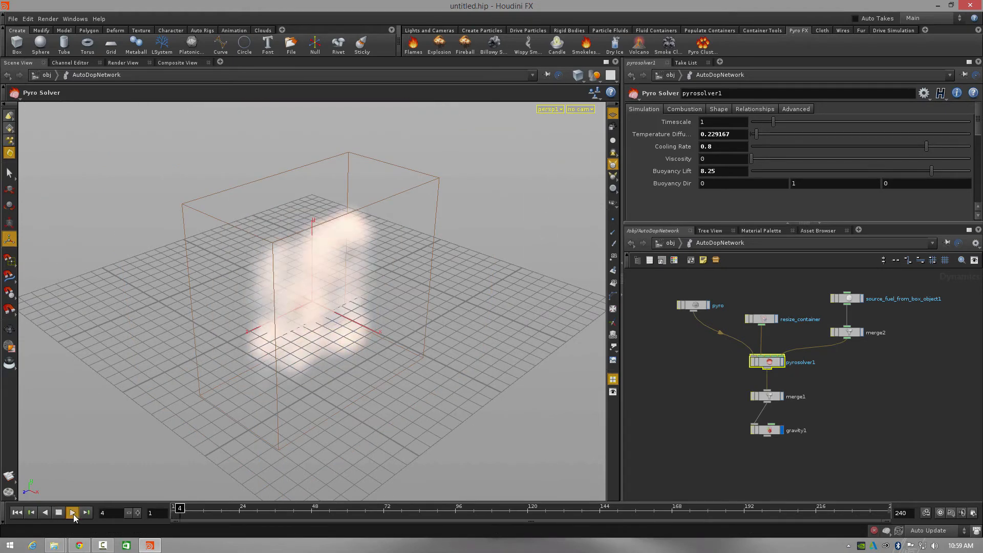
- Play the fire simulation so flames rise from the box past frame 160
{"action": "left_click", "coordinate": [72, 513]}
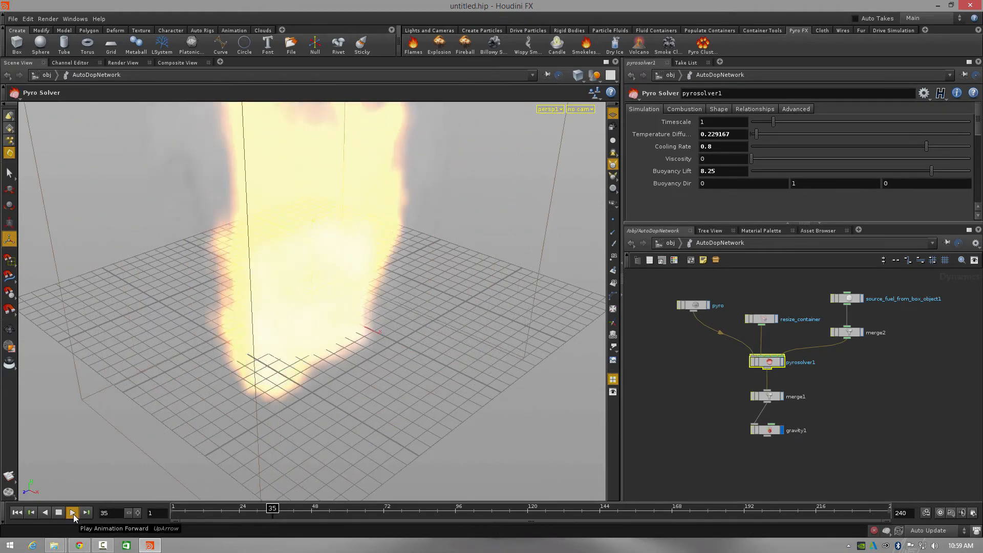
{"action": "left_click", "coordinate": [73, 512]}
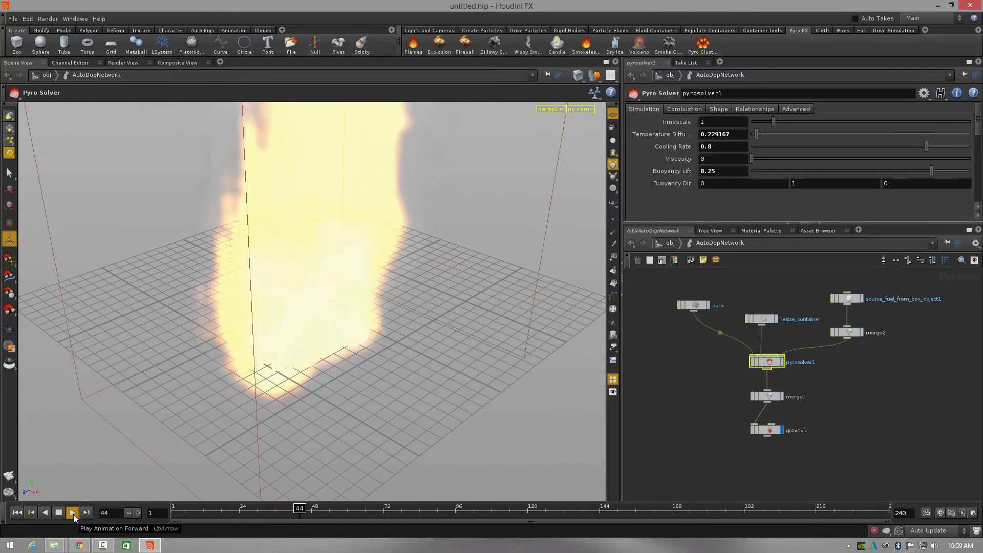
{"action": "left_click", "coordinate": [72, 512]}
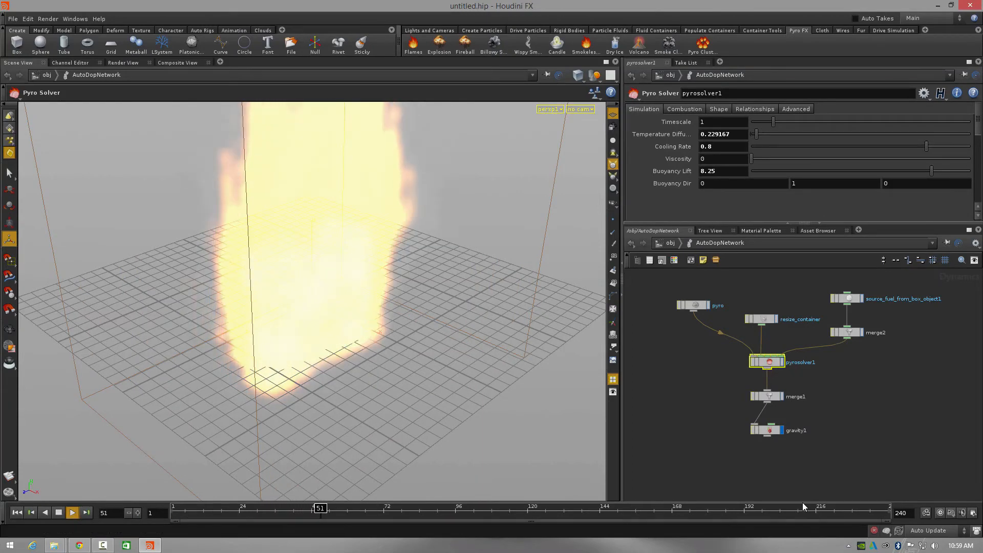
{"action": "left_click", "coordinate": [72, 512]}
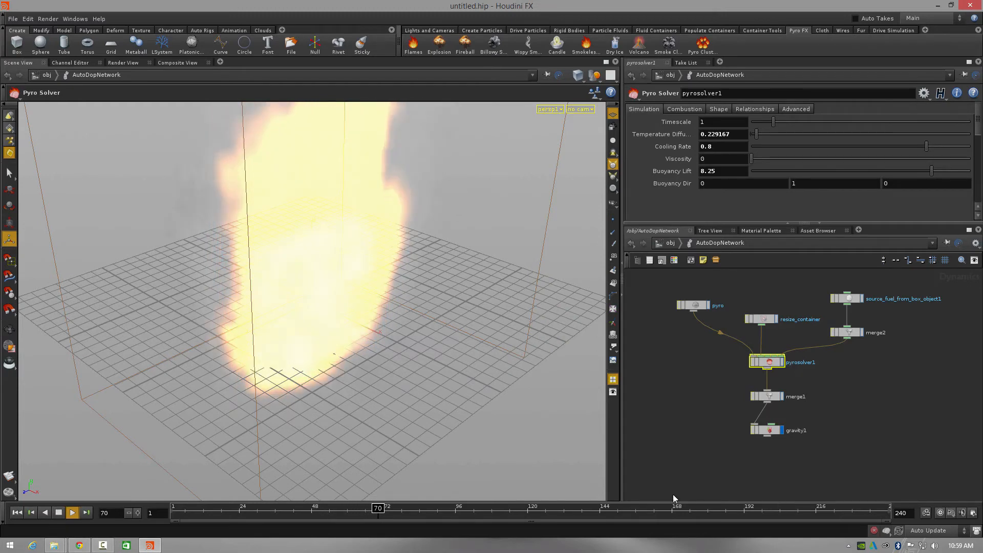
{"action": "left_click", "coordinate": [71, 513]}
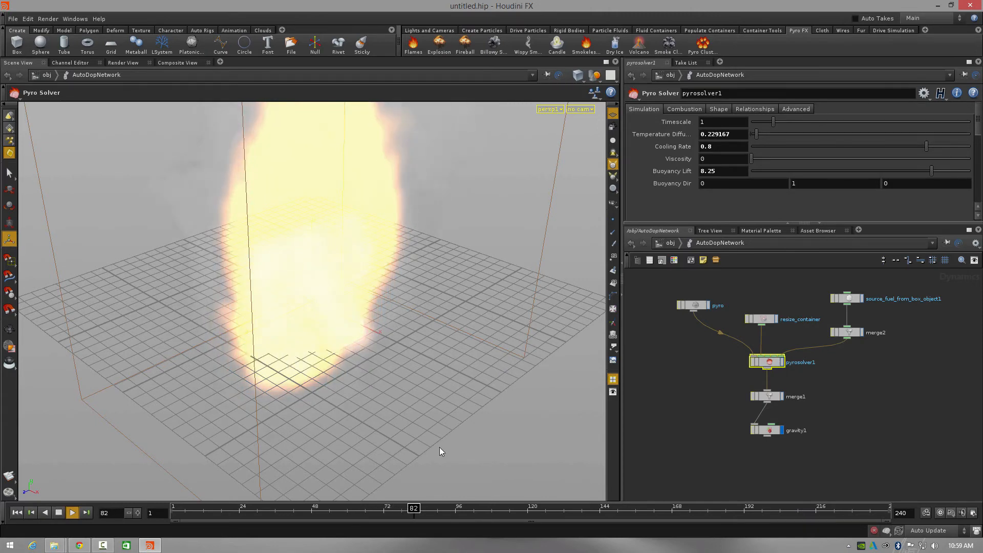
{"action": "left_click", "coordinate": [71, 512]}
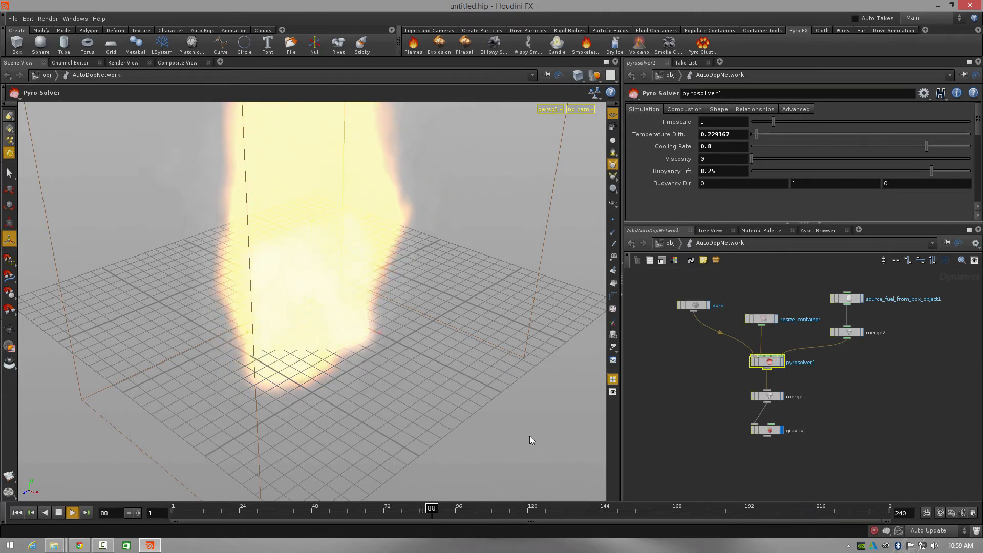
{"action": "left_click", "coordinate": [72, 512]}
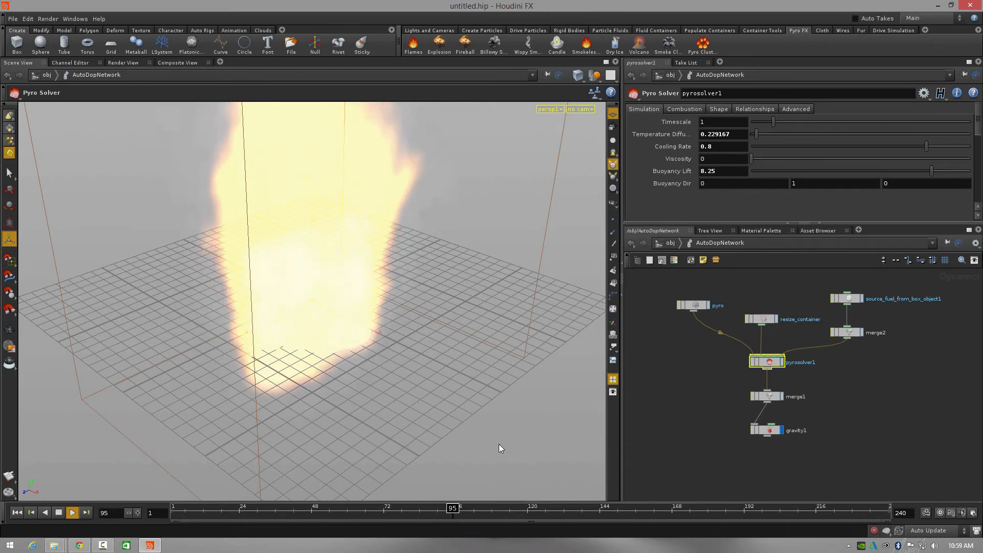
{"action": "left_click", "coordinate": [72, 512]}
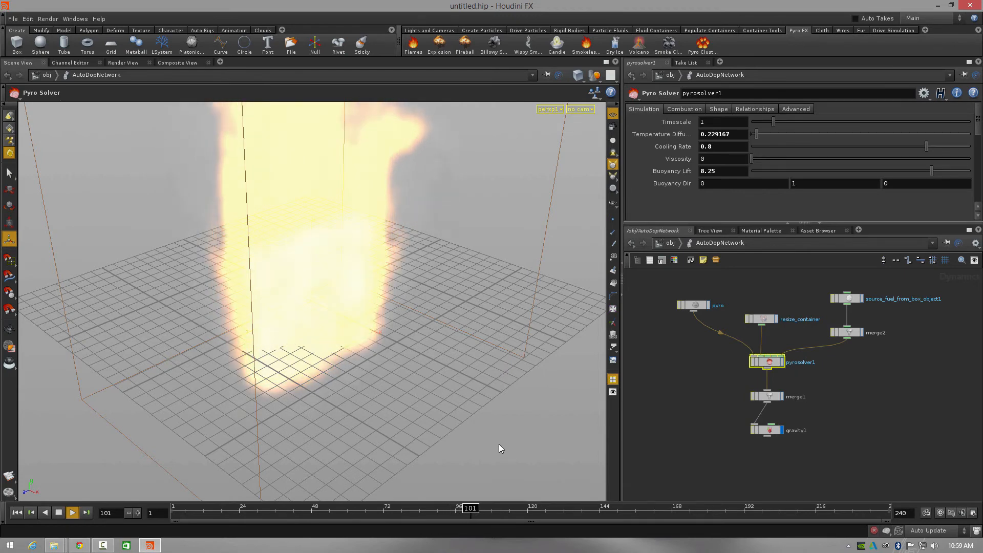
{"action": "left_click", "coordinate": [71, 512]}
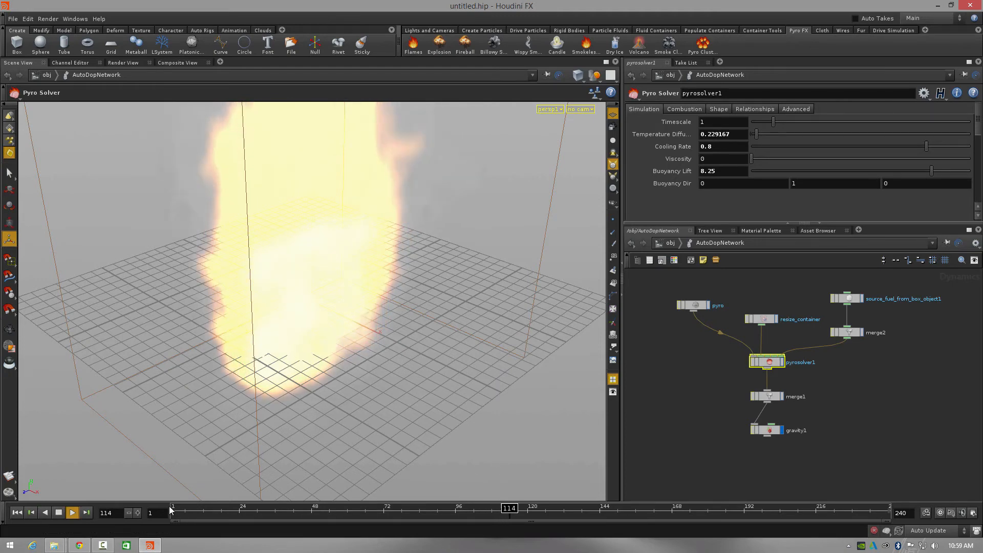
{"action": "left_click", "coordinate": [72, 512]}
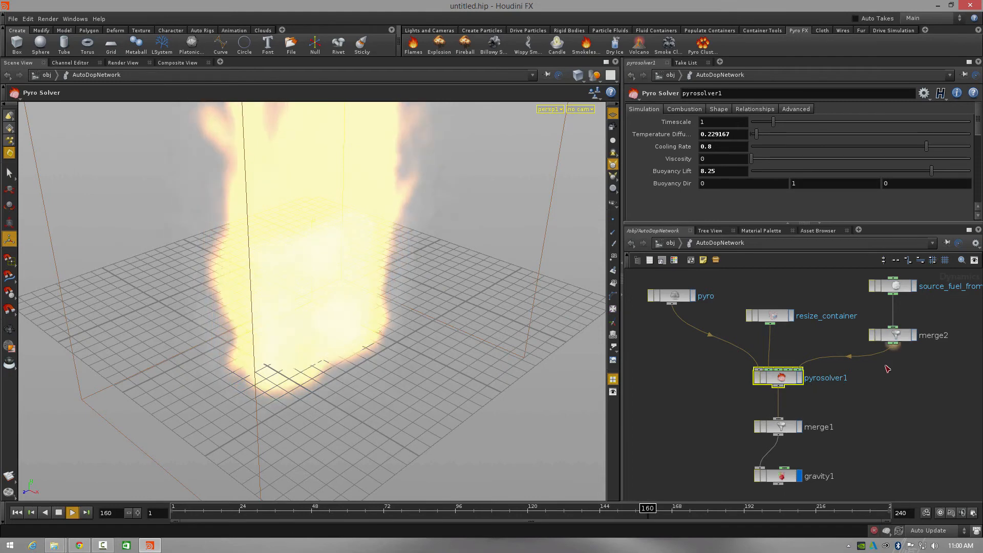
{"action": "left_click", "coordinate": [72, 512]}
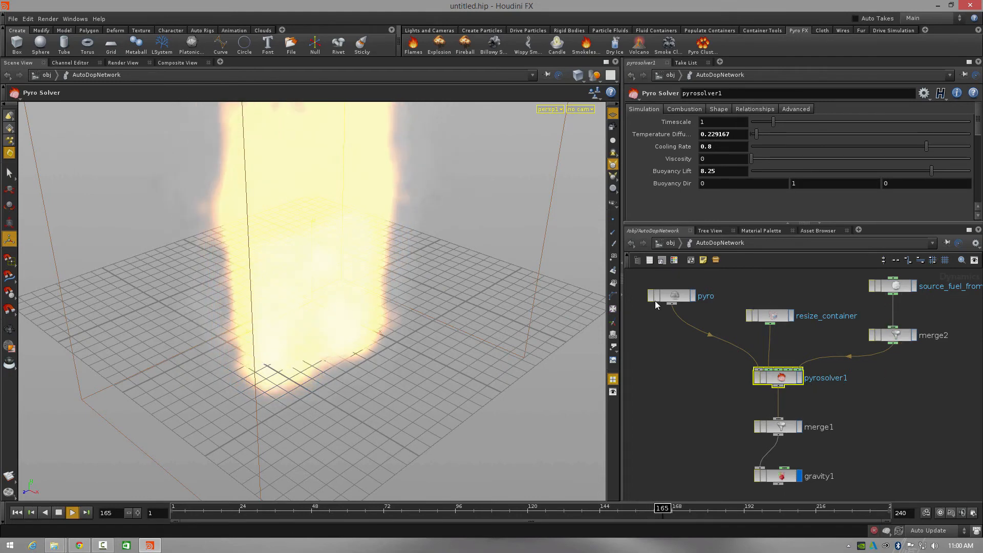
{"action": "left_click", "coordinate": [72, 513]}
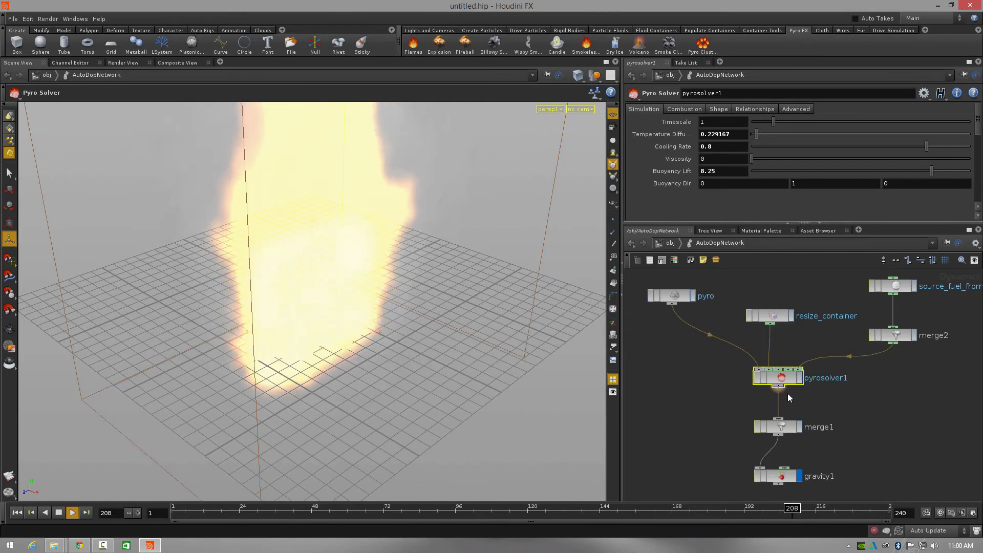
{"action": "left_click", "coordinate": [72, 512]}
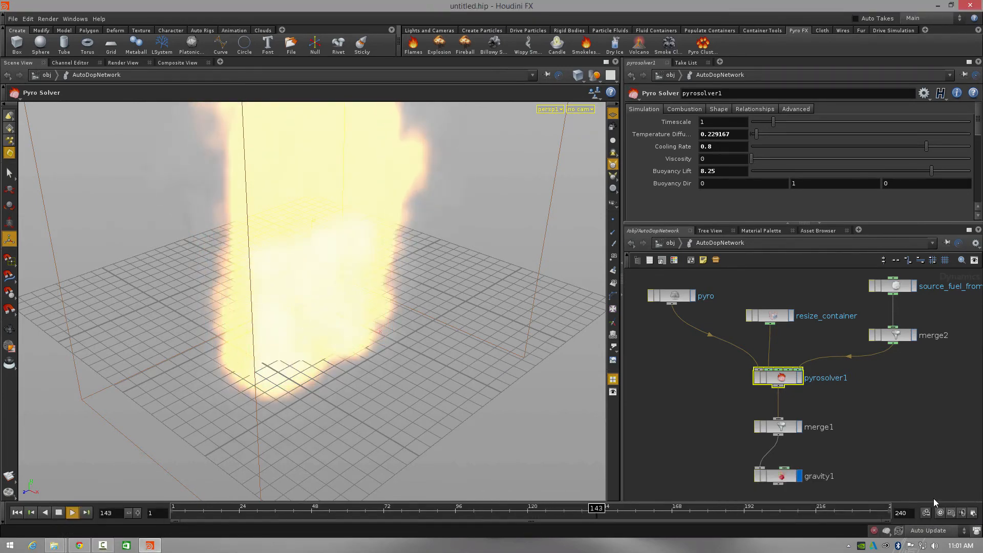
{"action": "left_click", "coordinate": [72, 512]}
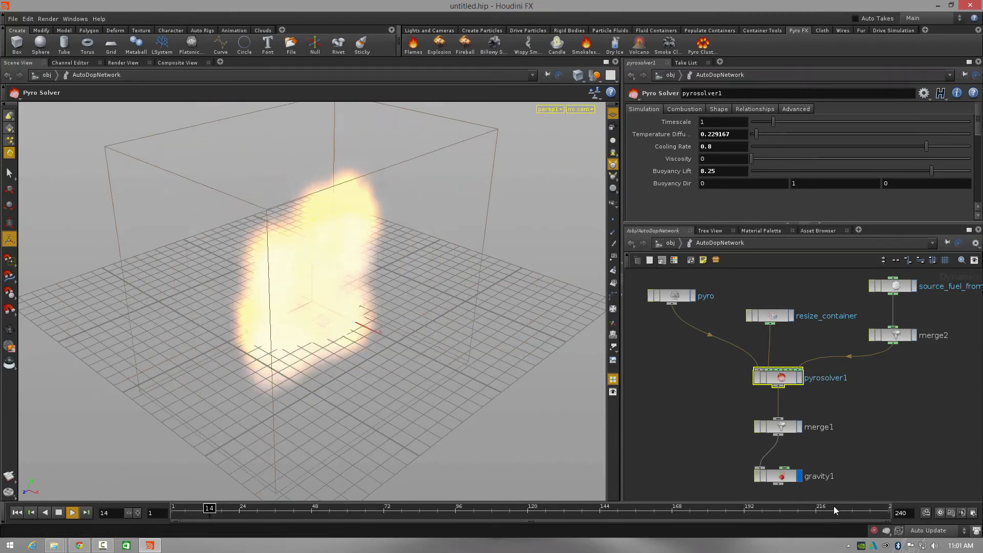
{"action": "left_click", "coordinate": [59, 513]}
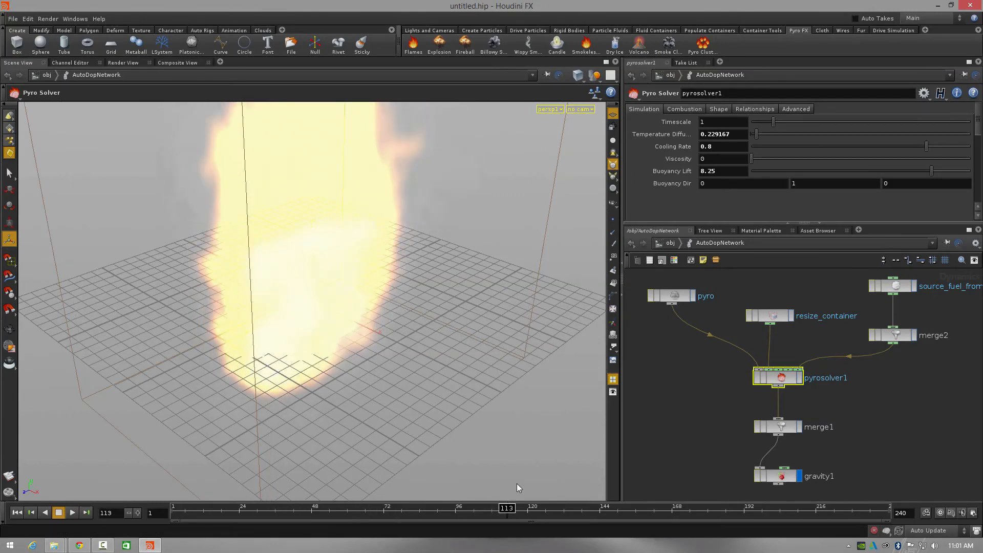
{"action": "mouse_move", "coordinate": [448, 364]}
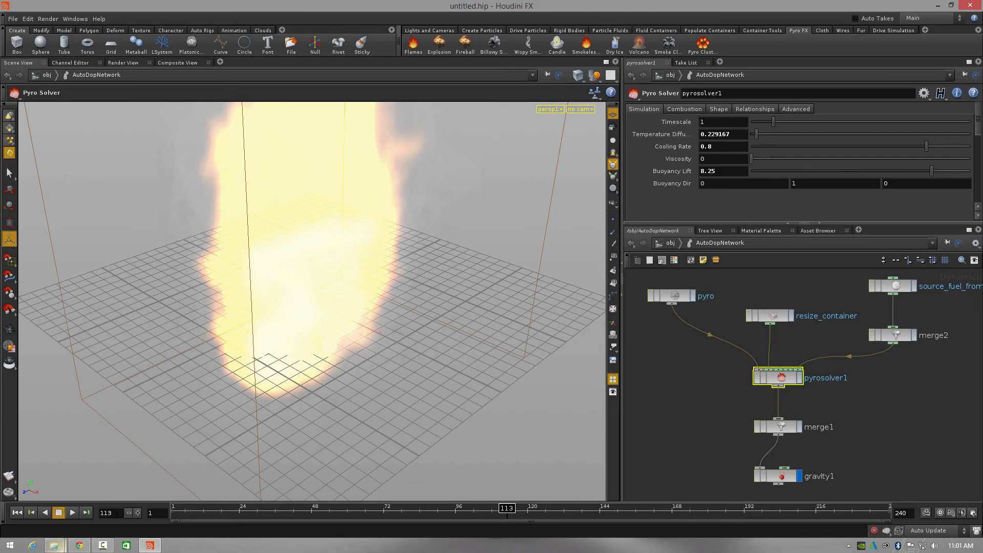
{"action": "mouse_move", "coordinate": [617, 290]}
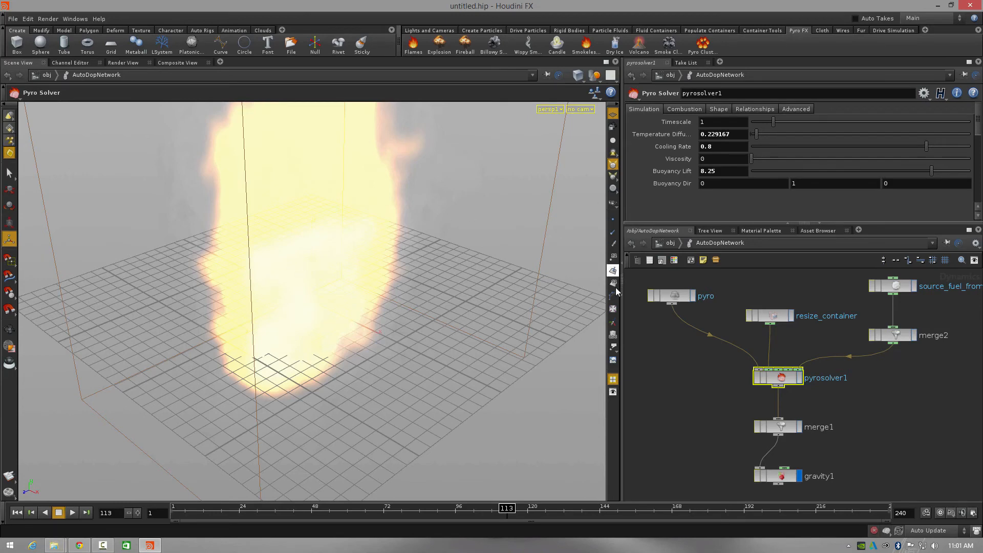
{"action": "mouse_move", "coordinate": [550, 192]}
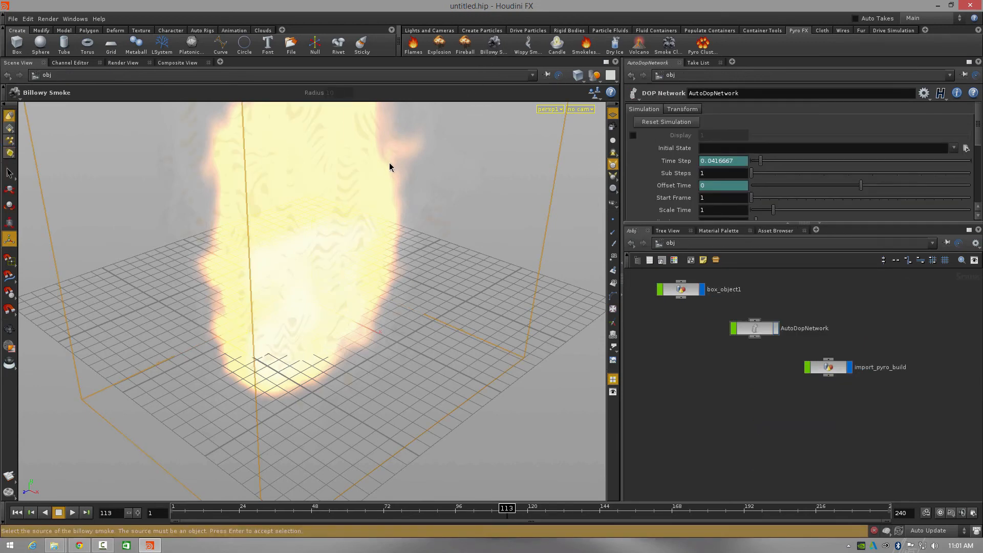
- Replay the flame simulation from frame 1 while checking the viewport view options menu
{"action": "left_click", "coordinate": [72, 513]}
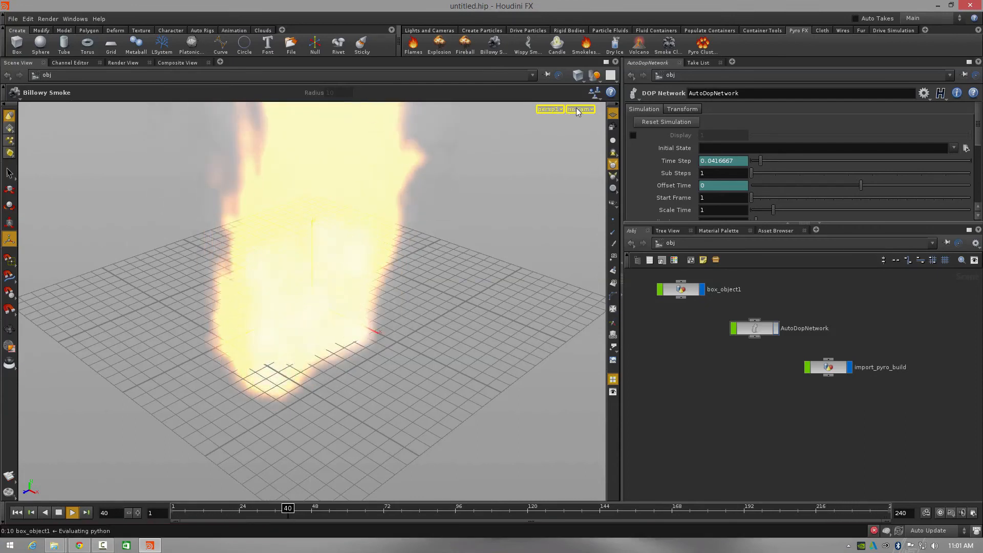
{"action": "left_click", "coordinate": [580, 109]}
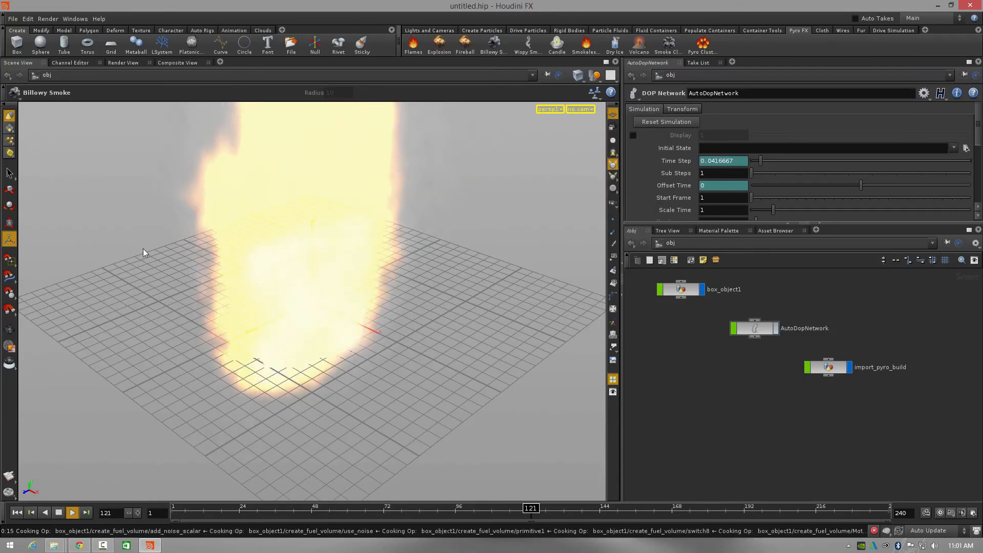
{"action": "left_click", "coordinate": [71, 512]}
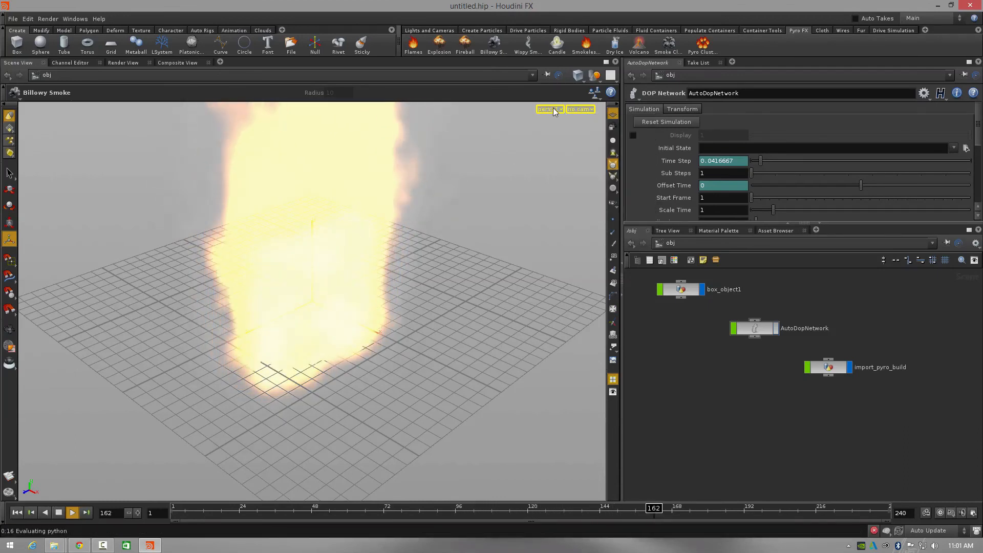
{"action": "left_click", "coordinate": [548, 109]}
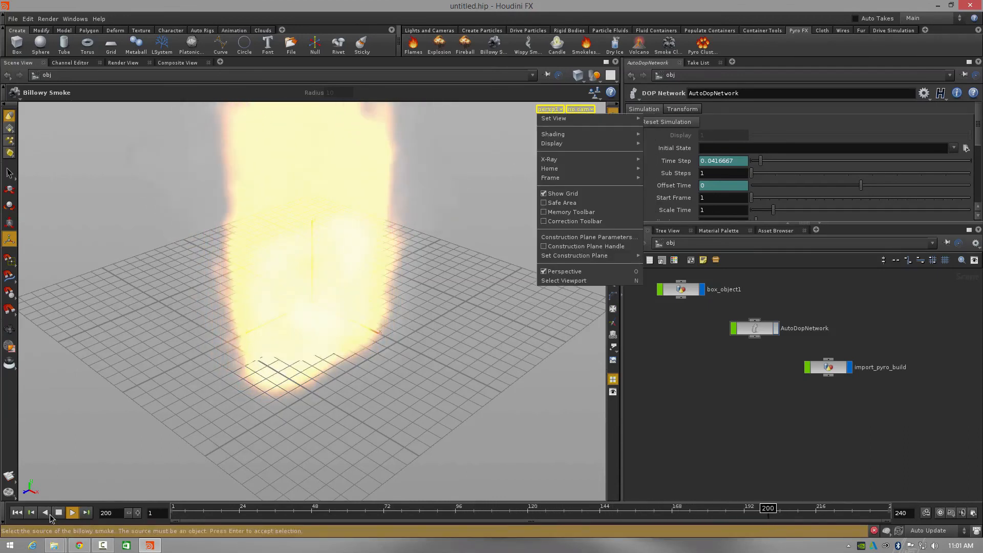
{"action": "left_click", "coordinate": [17, 513]}
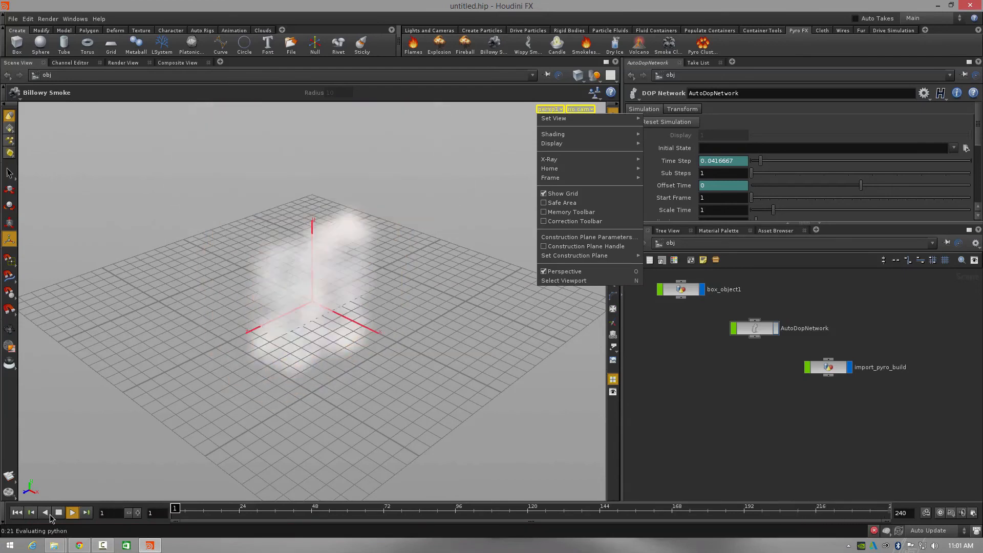
{"action": "left_click", "coordinate": [71, 512]}
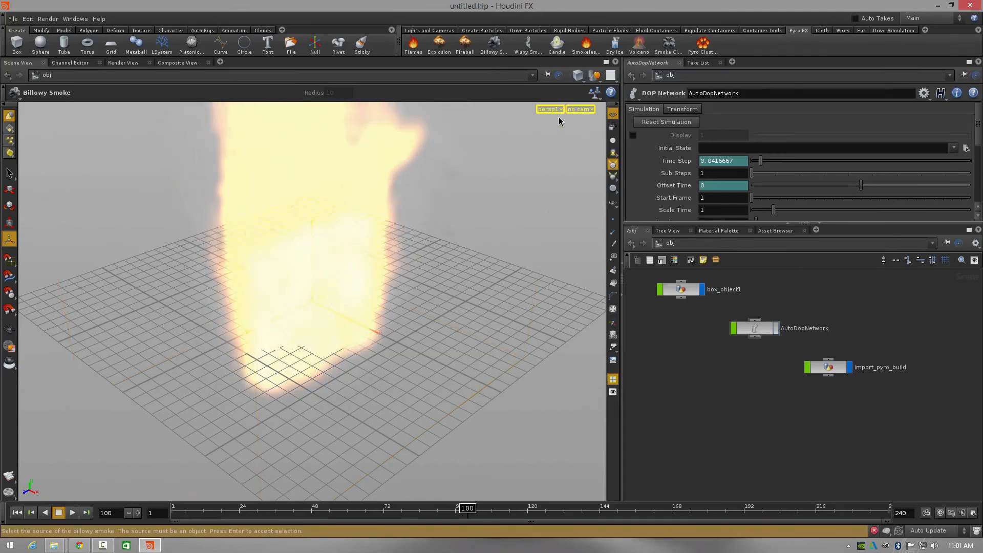
{"action": "left_click", "coordinate": [549, 110]}
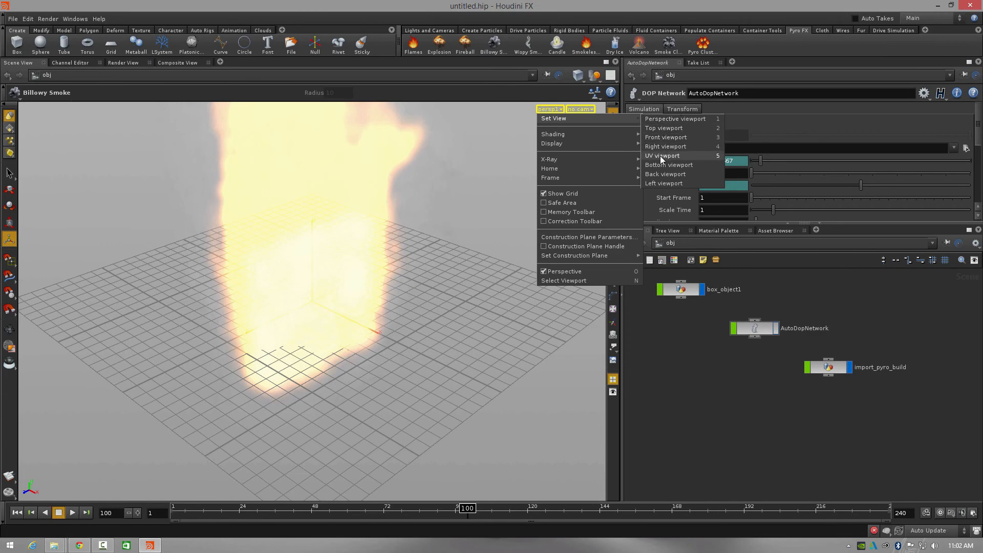
- View the flames from the Front viewport with the ground grid hidden, scrubbing to about frame 75
{"action": "left_click", "coordinate": [666, 147]}
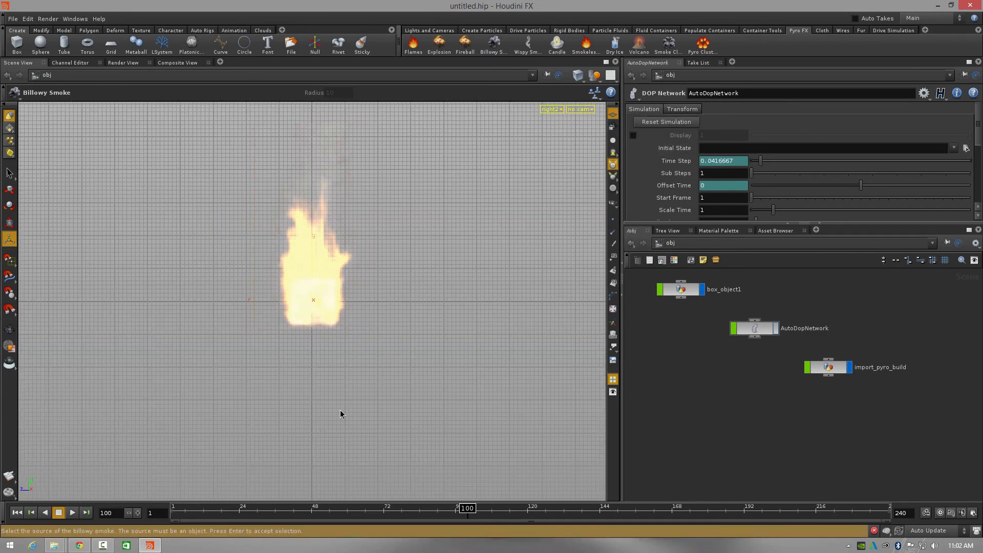
{"action": "left_click_drag", "start_coordinate": [465, 508], "coordinate": [407, 508]}
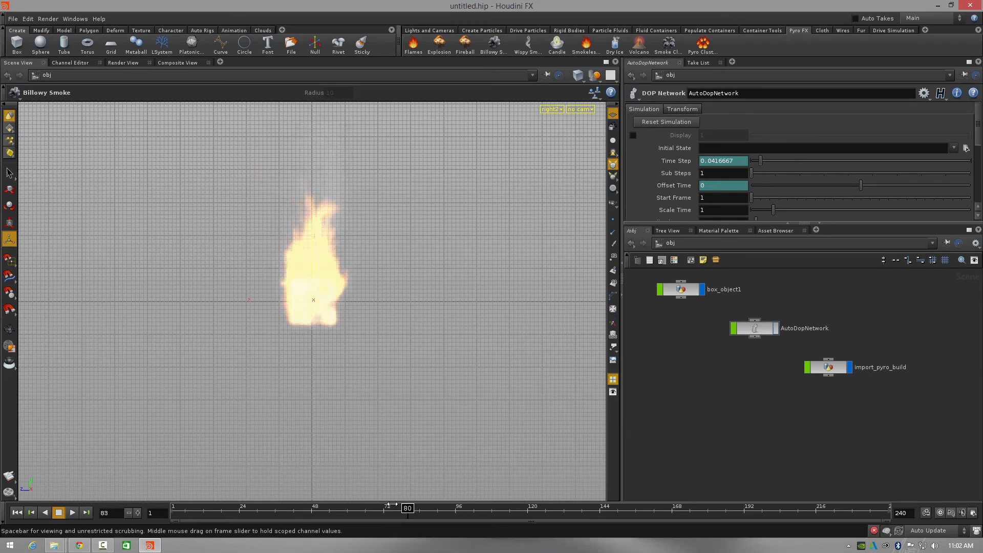
{"action": "left_click_drag", "start_coordinate": [406, 507], "coordinate": [304, 507]}
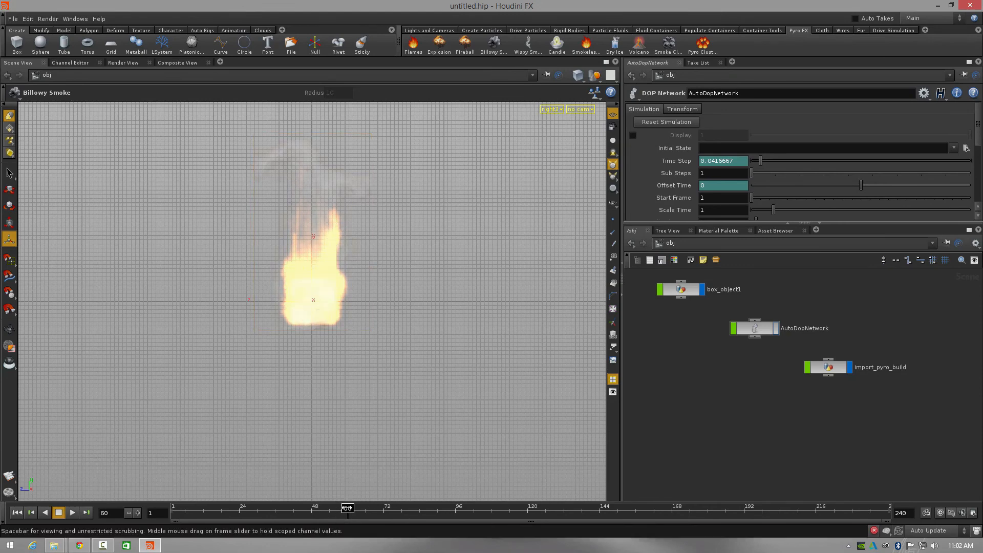
{"action": "left_click", "coordinate": [72, 512]}
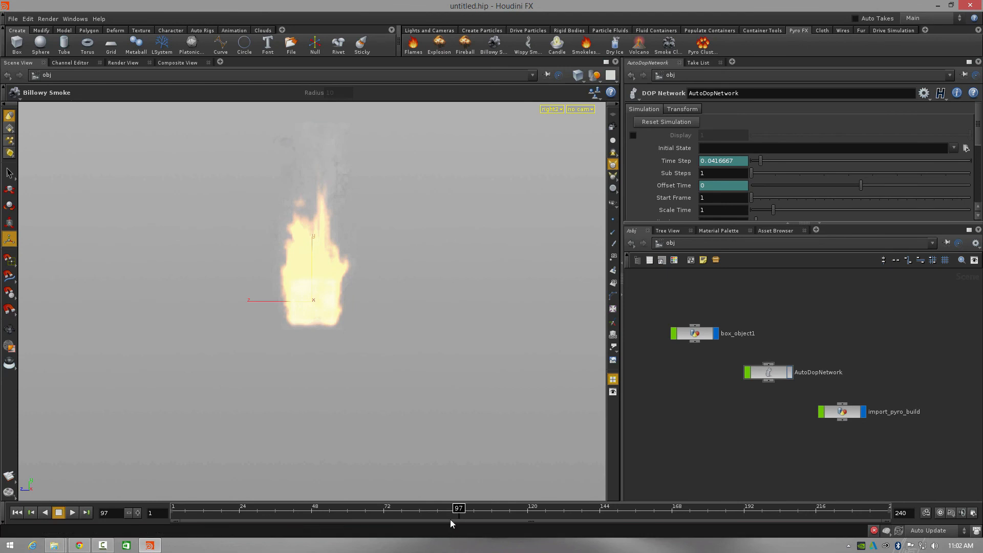
{"action": "left_click_drag", "start_coordinate": [459, 508], "coordinate": [311, 508]}
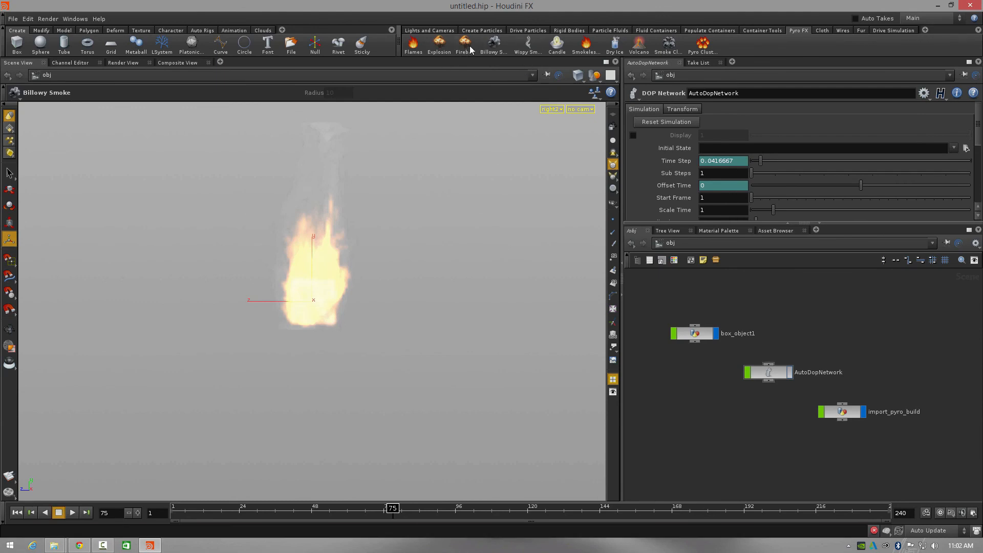
- Start the Fireball effect from the Pyro FX shelf and scrub the timeline to review frames
{"action": "left_click", "coordinate": [464, 44]}
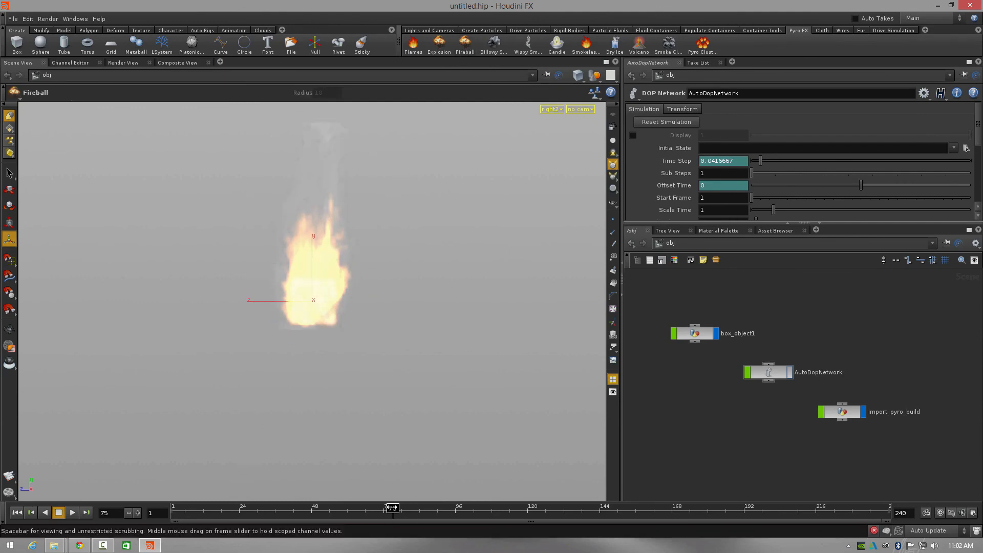
{"action": "left_click_drag", "start_coordinate": [391, 507], "coordinate": [368, 507]}
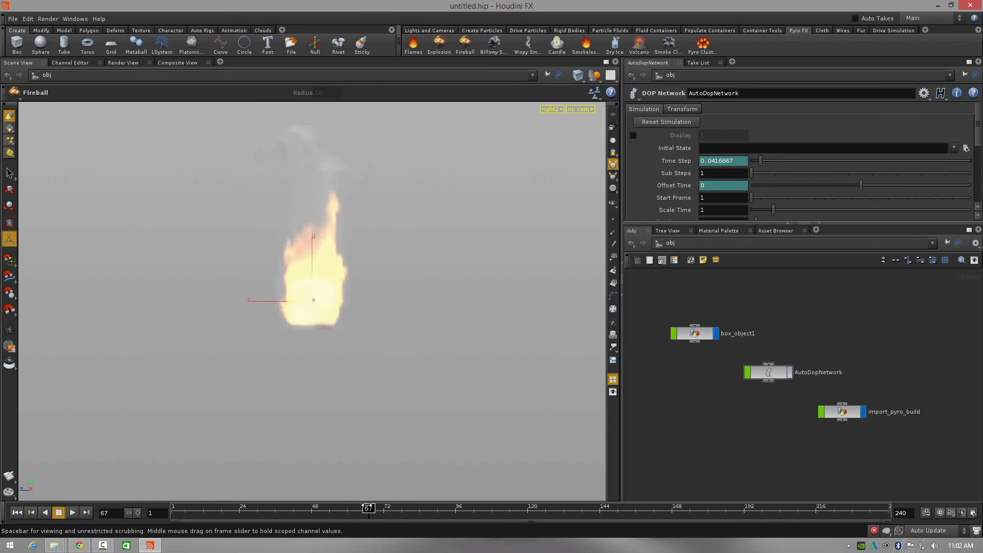
{"action": "left_click_drag", "start_coordinate": [368, 508], "coordinate": [307, 508]}
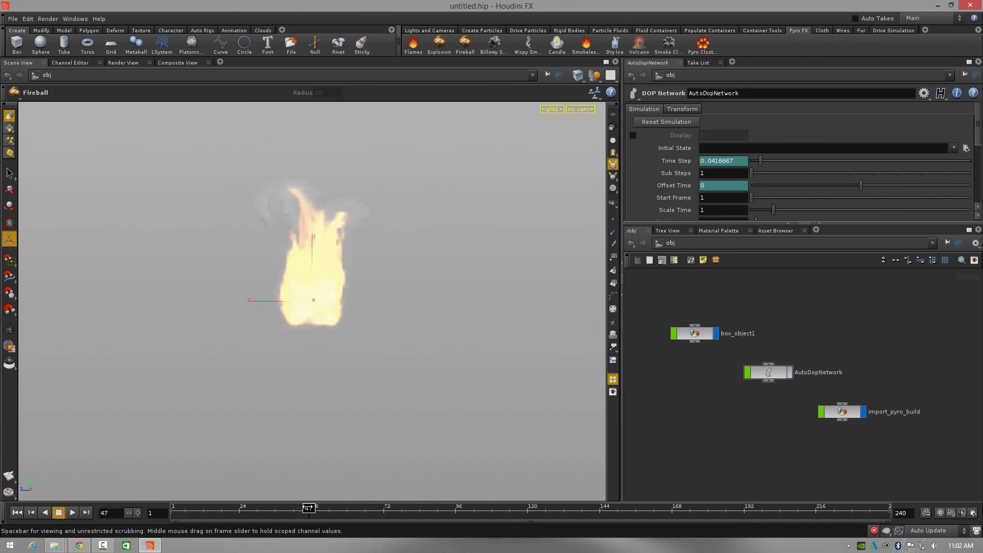
{"action": "left_click_drag", "start_coordinate": [308, 508], "coordinate": [451, 507]}
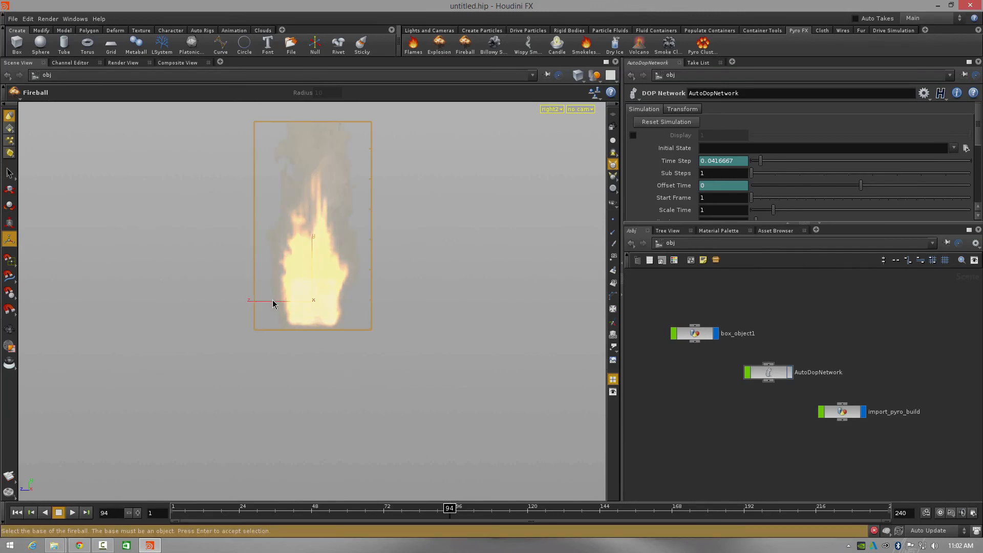
- Select the import_pyro_build flame object and switch the viewport to Top view
{"action": "left_click", "coordinate": [843, 412]}
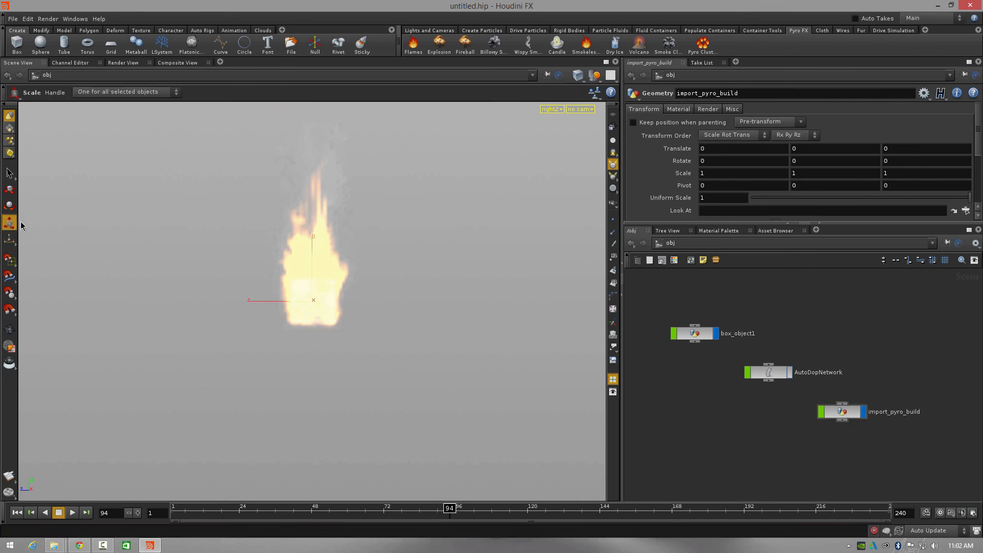
{"action": "left_click", "coordinate": [9, 190]}
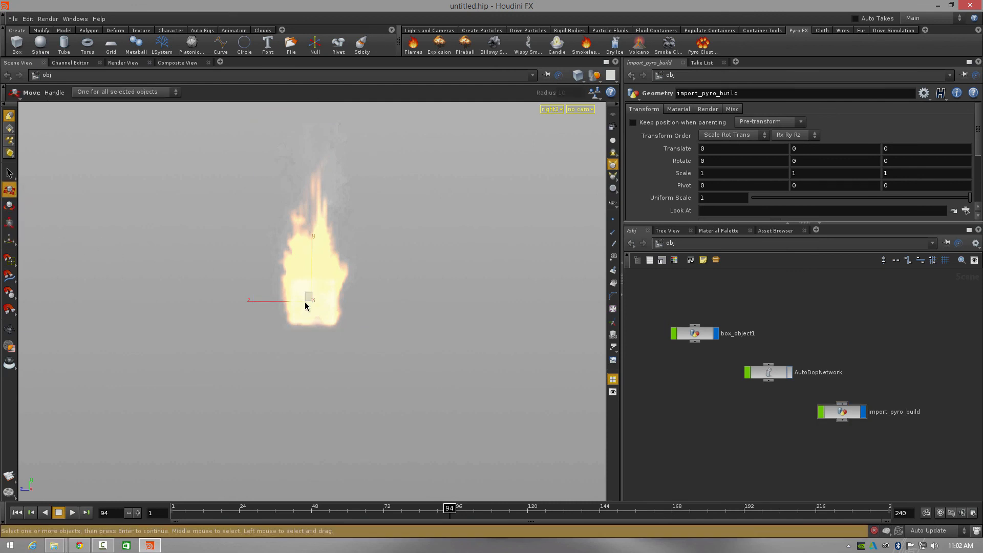
{"action": "left_click", "coordinate": [552, 110]}
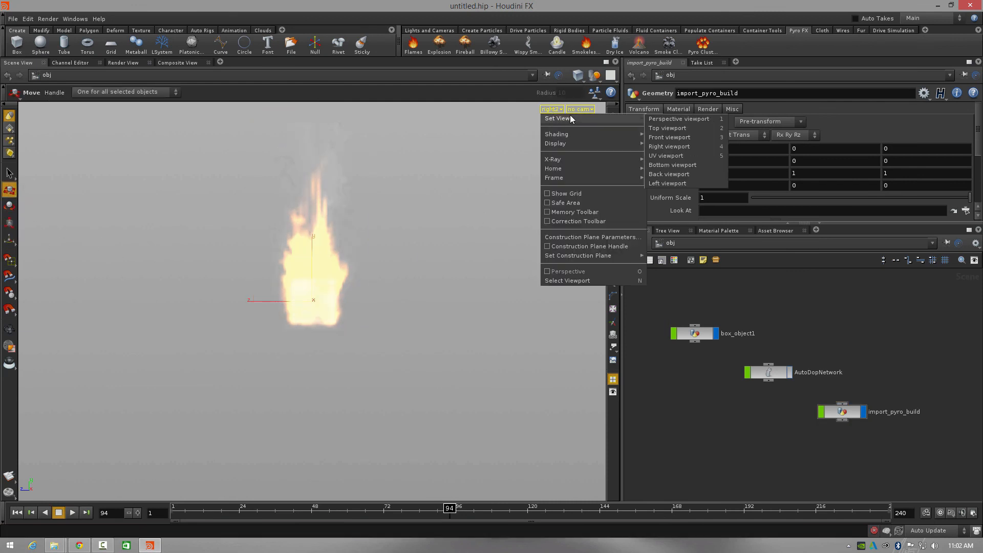
{"action": "left_click", "coordinate": [667, 128]}
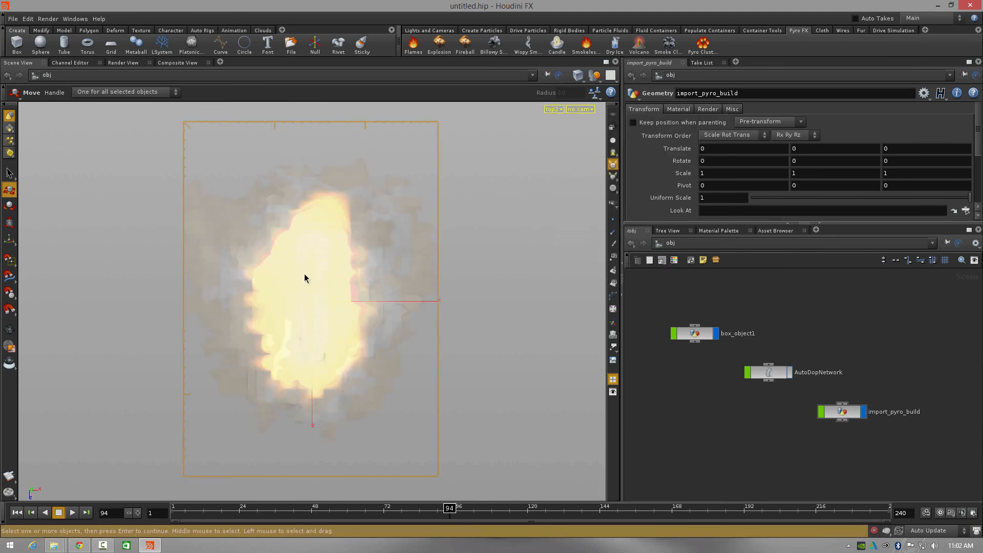